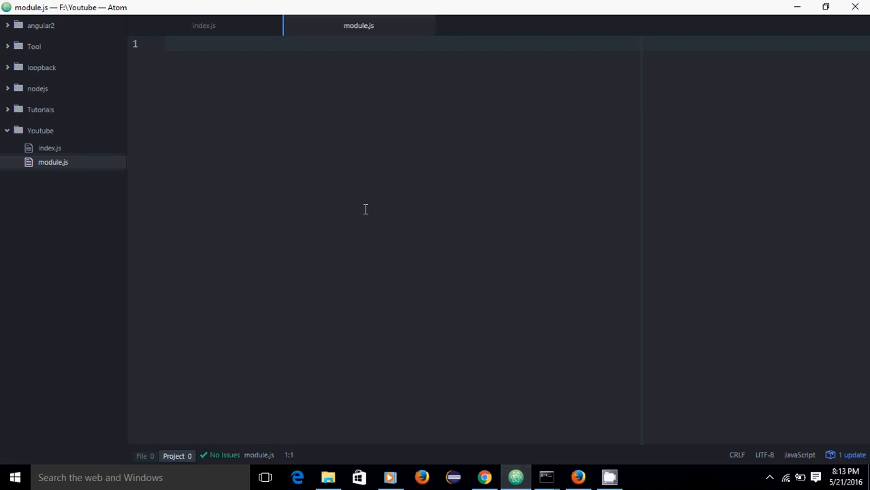
Write a User constructor function whose body assigns this.name = name.
{"action": "left_click", "coordinate": [166, 44]}
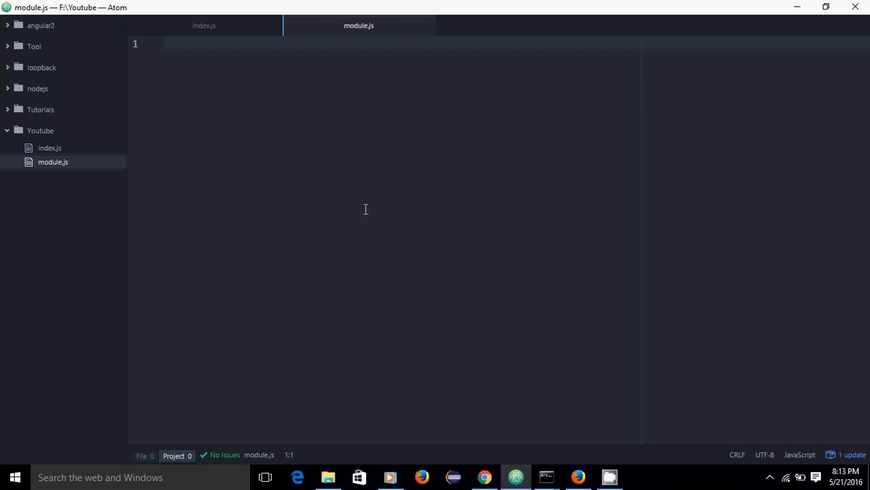
{"action": "left_click", "coordinate": [165, 44]}
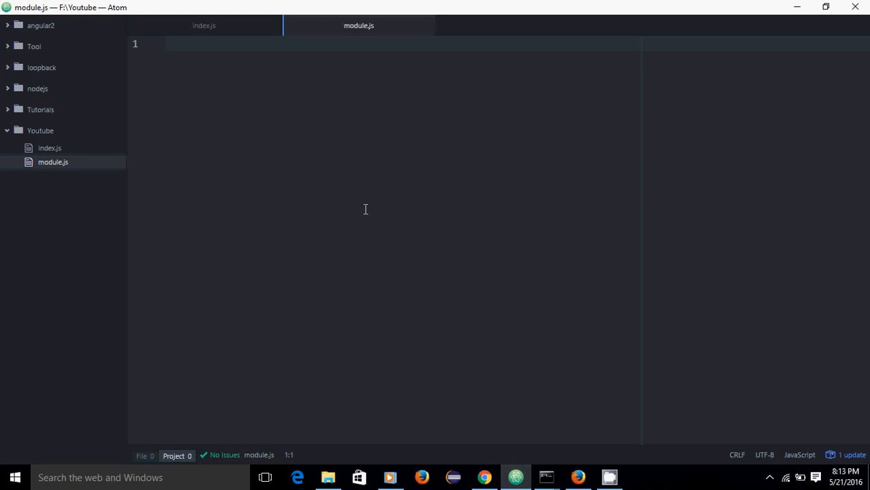
{"action": "left_click", "coordinate": [165, 44]}
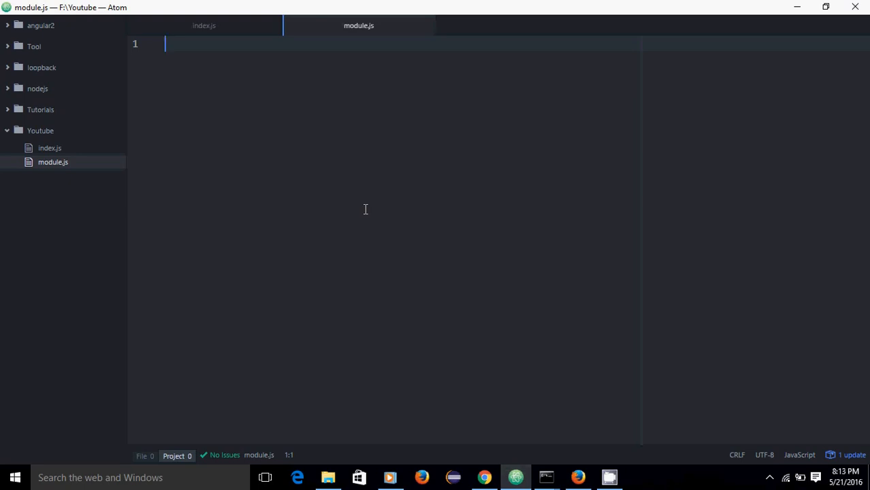
{"action": "mouse_move", "coordinate": [354, 35]}
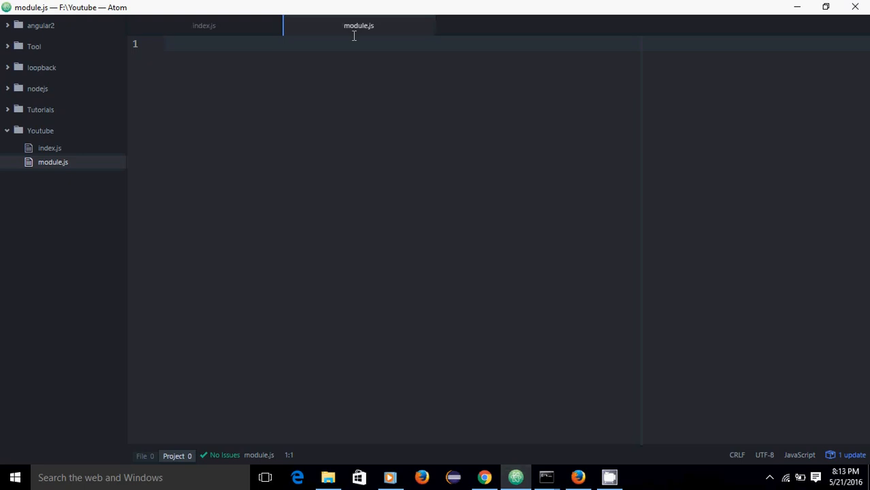
{"action": "mouse_move", "coordinate": [239, 55]}
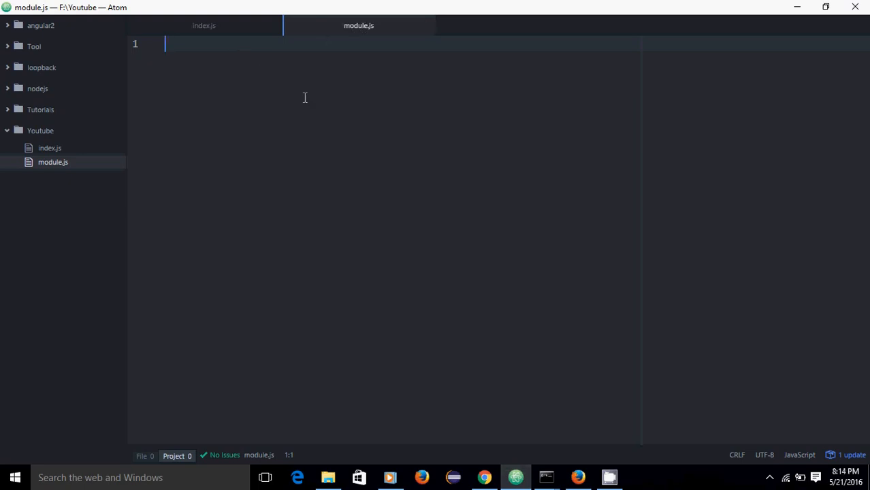
{"action": "type", "text": "function User() {"}
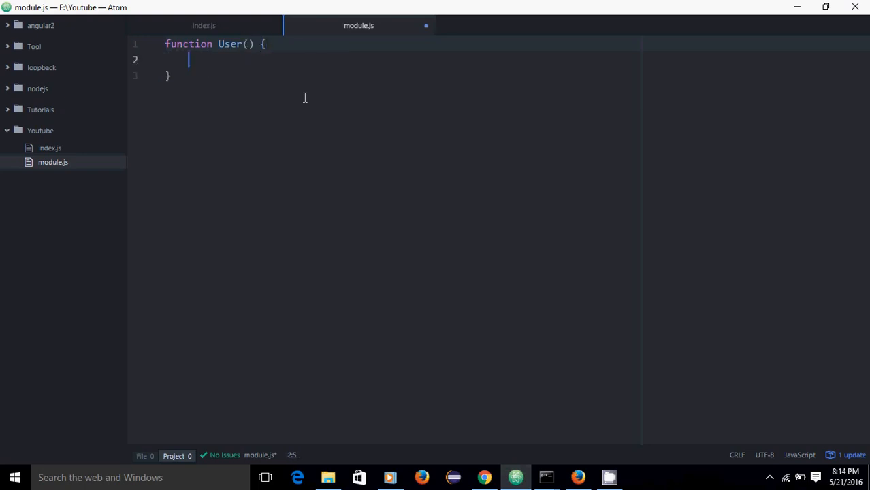
{"action": "type", "text": "this.nam"}
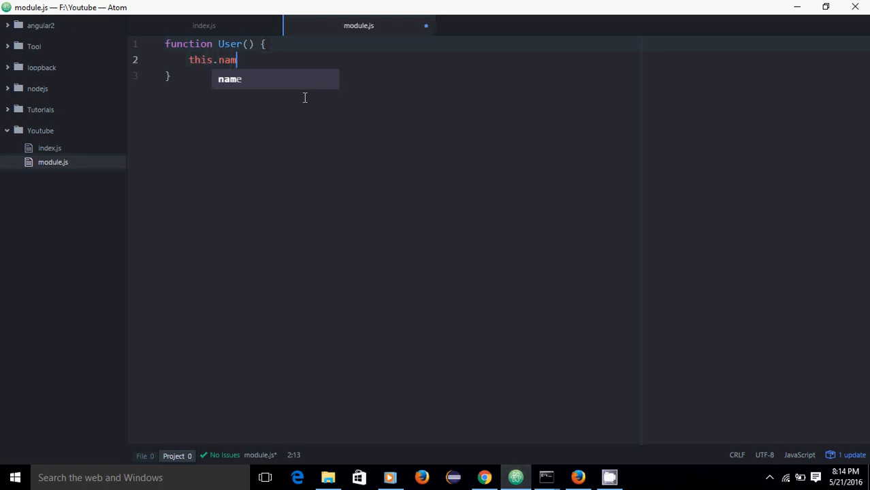
{"action": "type", "text": "= name;"}
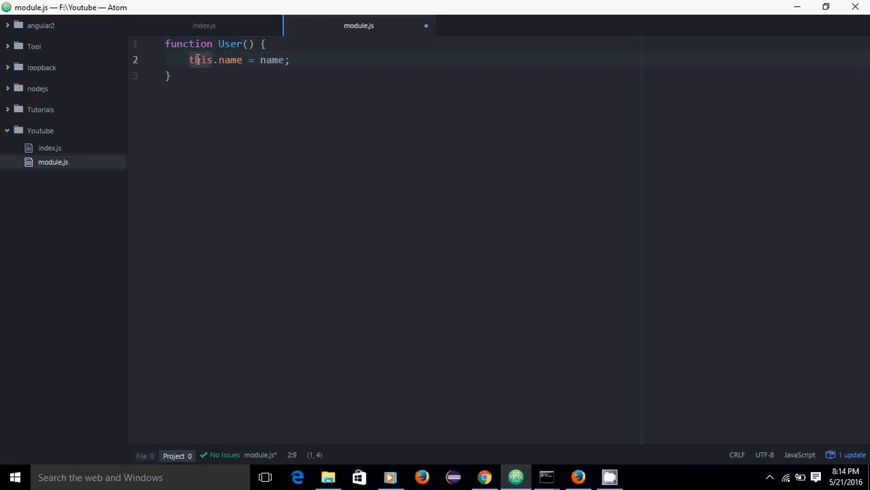
Add the name parameter to User's signature and move below the constructor.
{"action": "left_click", "coordinate": [249, 44]}
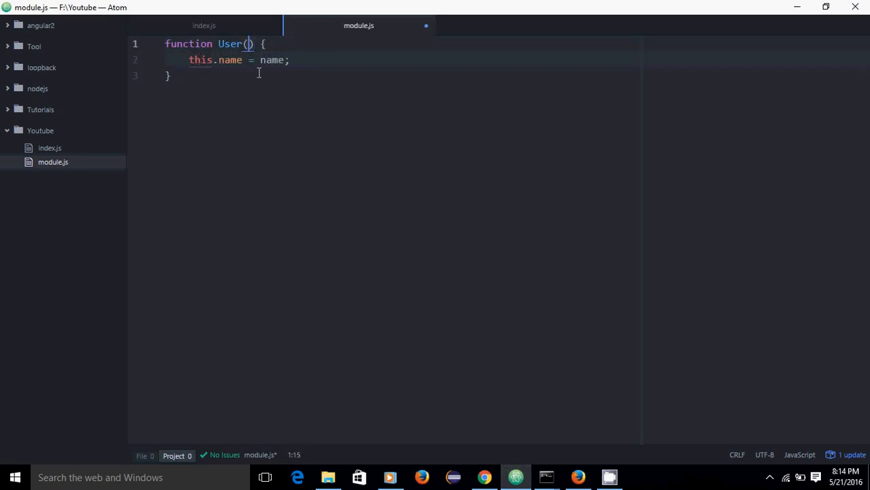
{"action": "type", "text": "name"}
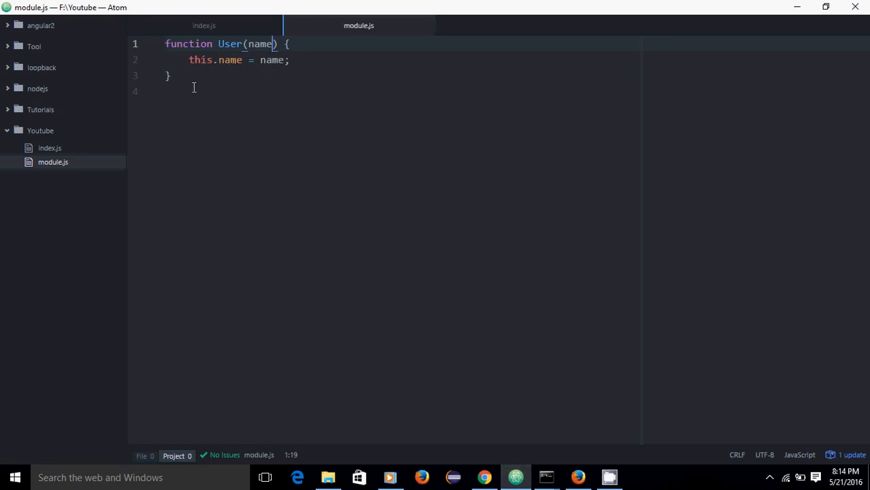
{"action": "left_click", "coordinate": [215, 93]}
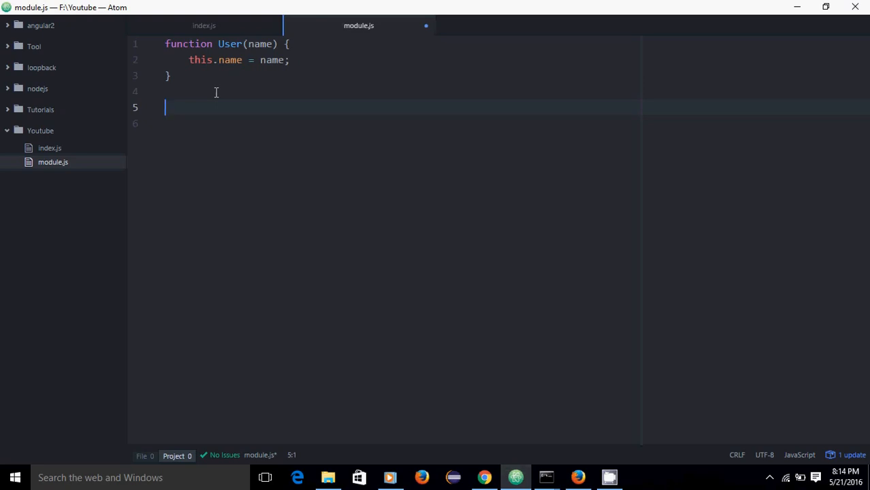
Declare User.prototype.printName as a function.
{"action": "type", "text": "User."}
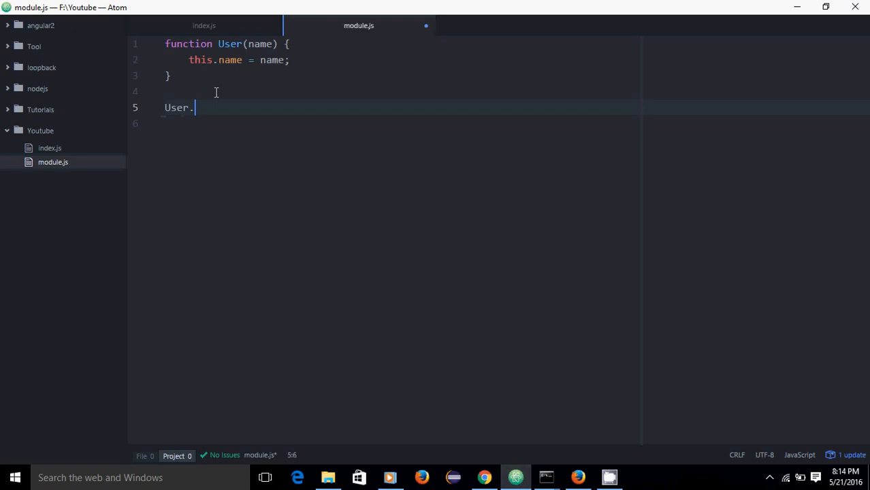
{"action": "type", "text": "prototype"}
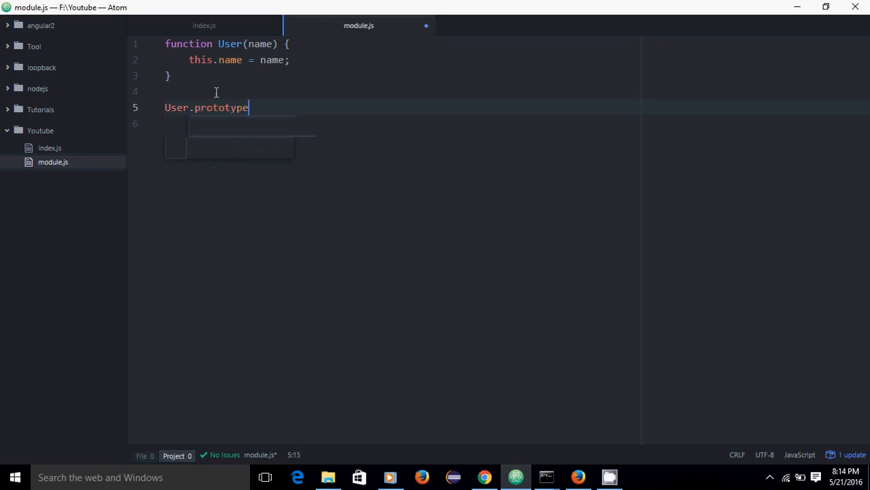
{"action": "type", "text": ".printName"}
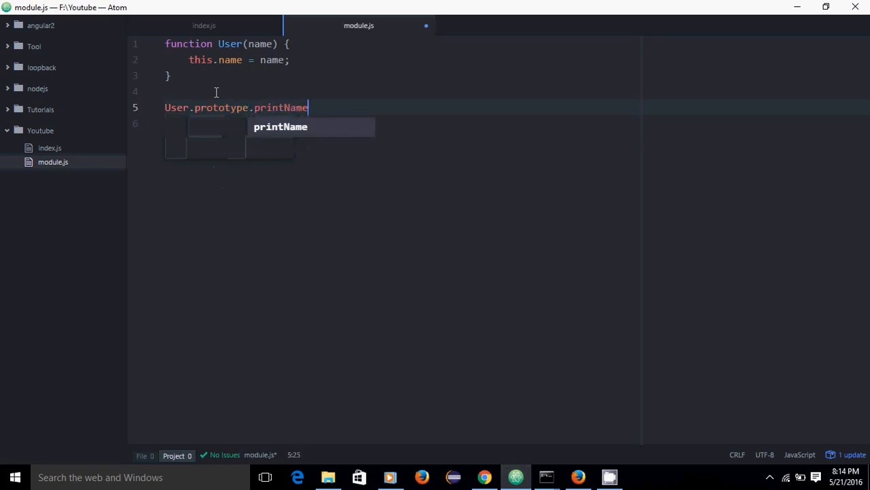
{"action": "type", "text": "= function() {"}
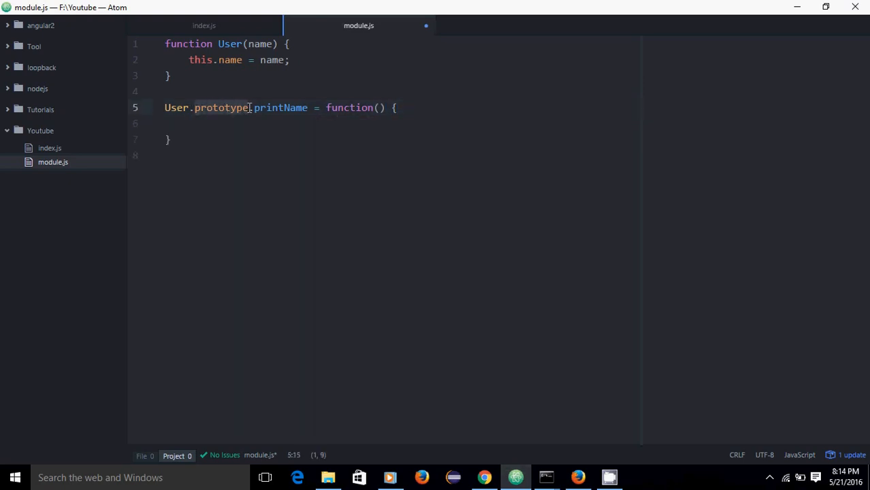
{"action": "left_click", "coordinate": [191, 108]}
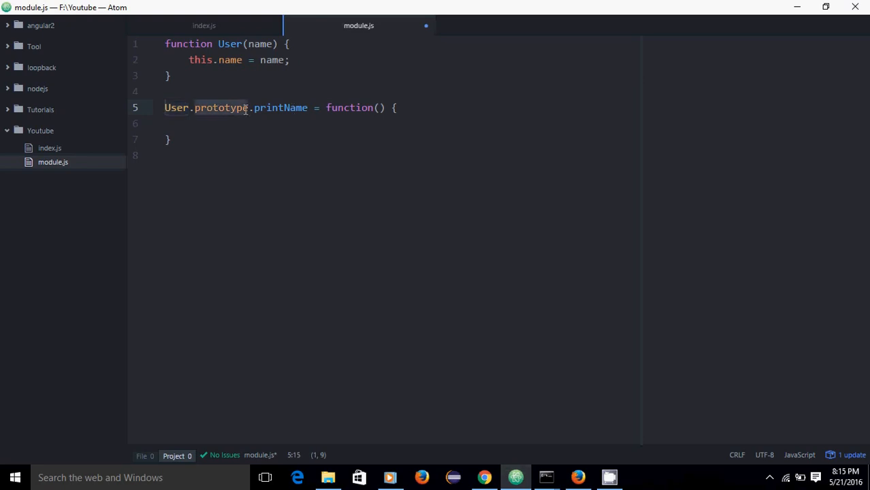
{"action": "mouse_move", "coordinate": [273, 128]}
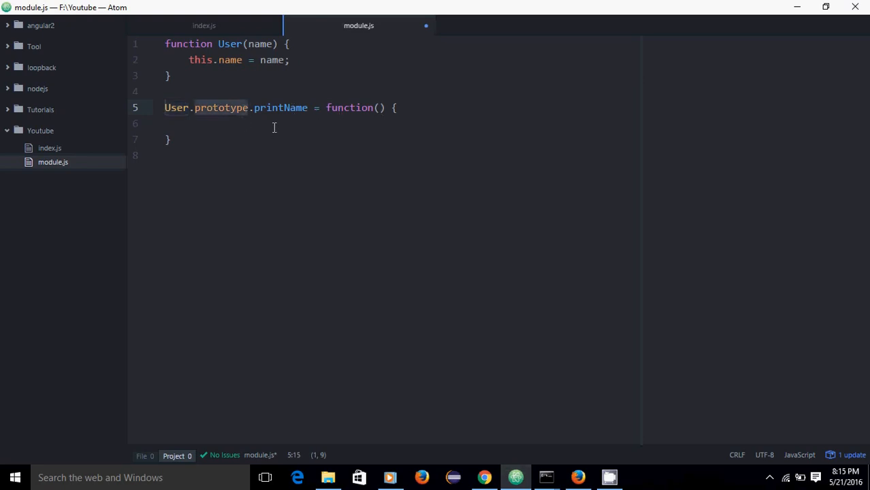
Make printName log 'The name is : ' with this.name, and begin a module.exports line.
{"action": "left_click", "coordinate": [262, 123]}
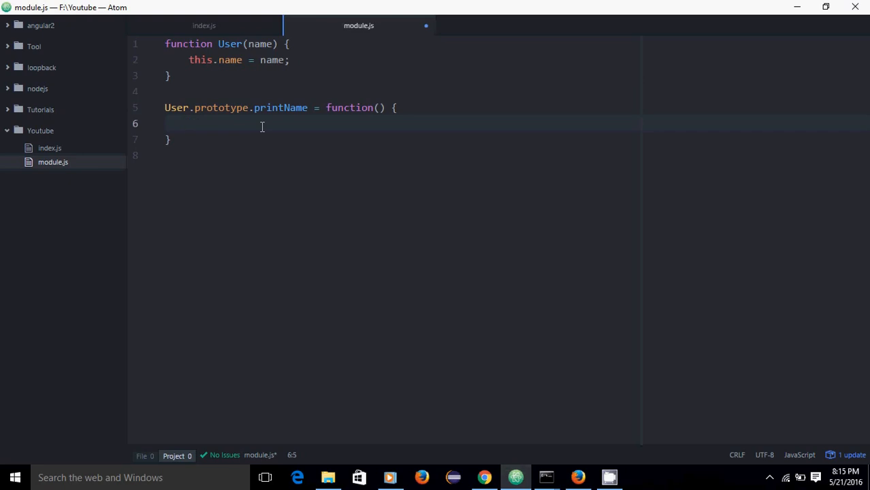
{"action": "type", "text": "log('The');"}
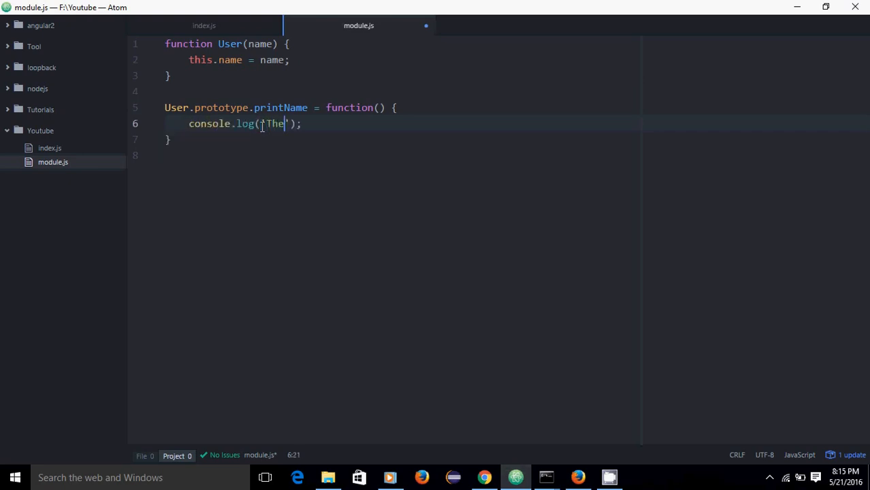
{"action": "type", "text": "name is :"}
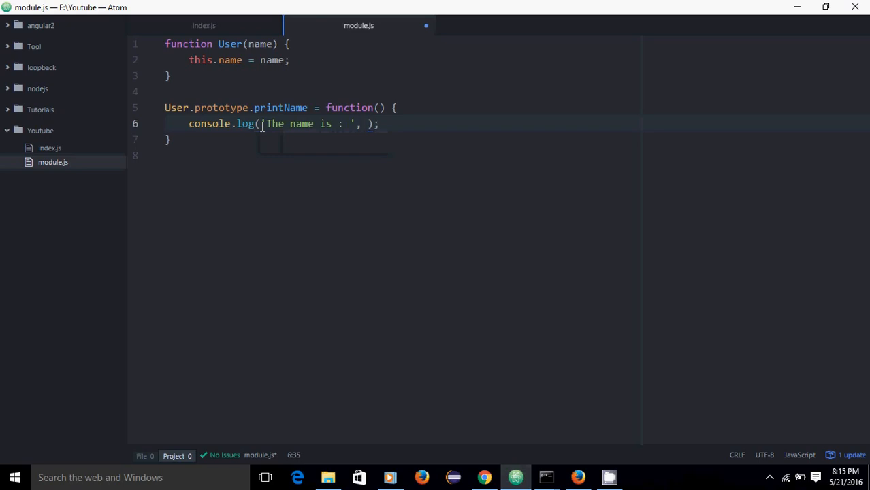
{"action": "type", "text": "this.name"}
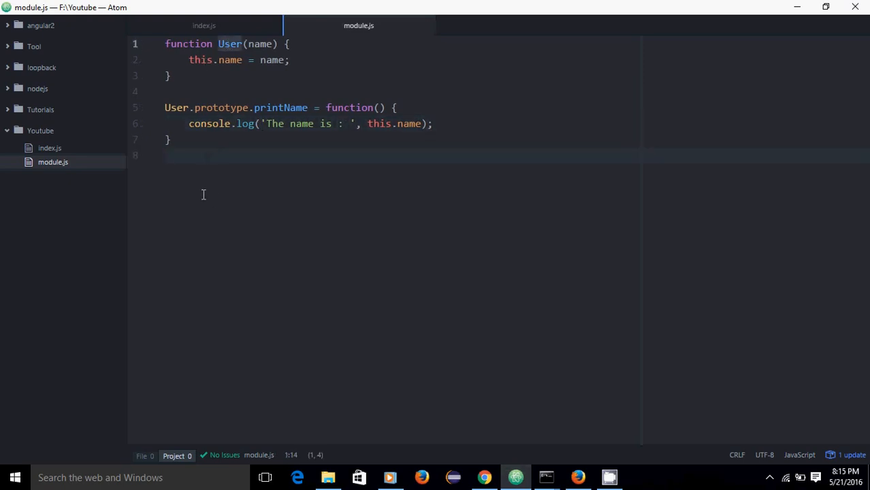
{"action": "type", "text": "module.exports ="}
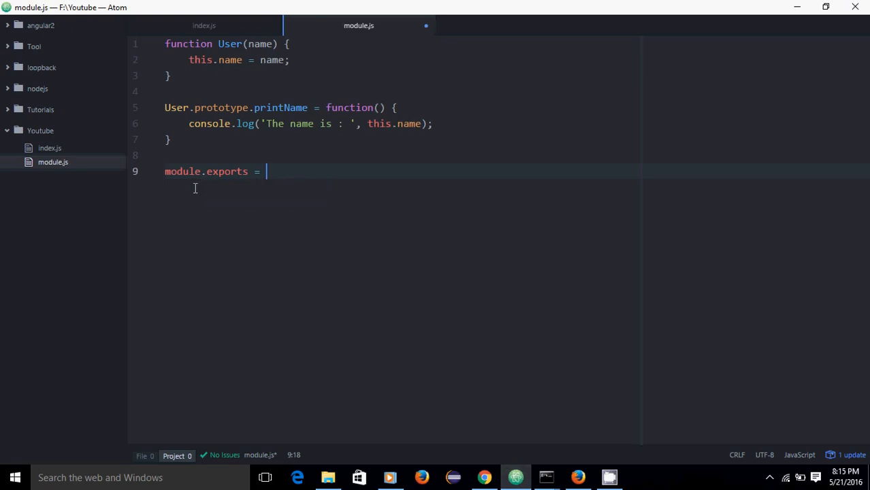
Complete module.exports = User;, save module.js and switch to the empty index.js.
{"action": "type", "text": "U"}
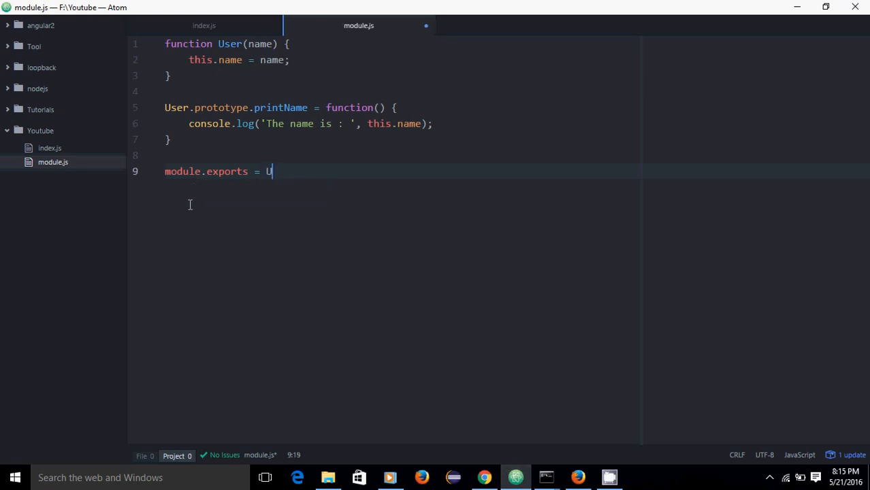
{"action": "type", "text": "ser;"}
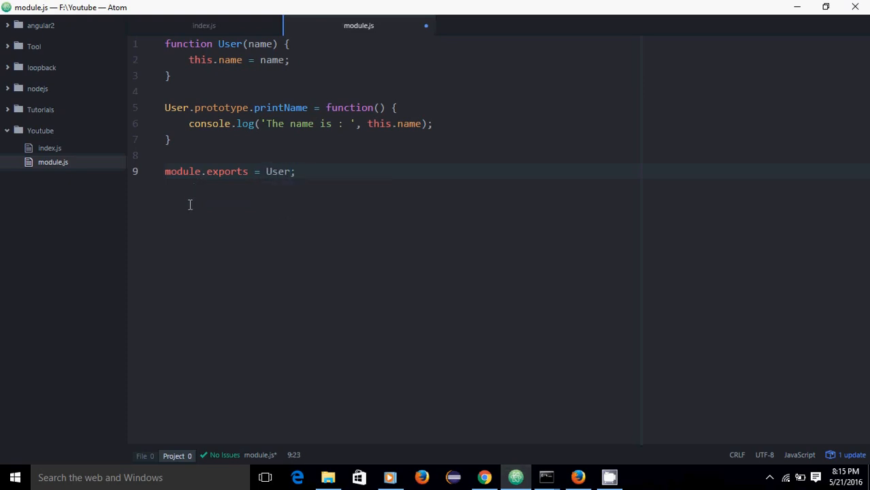
{"action": "key", "text": "ctrl+s"}
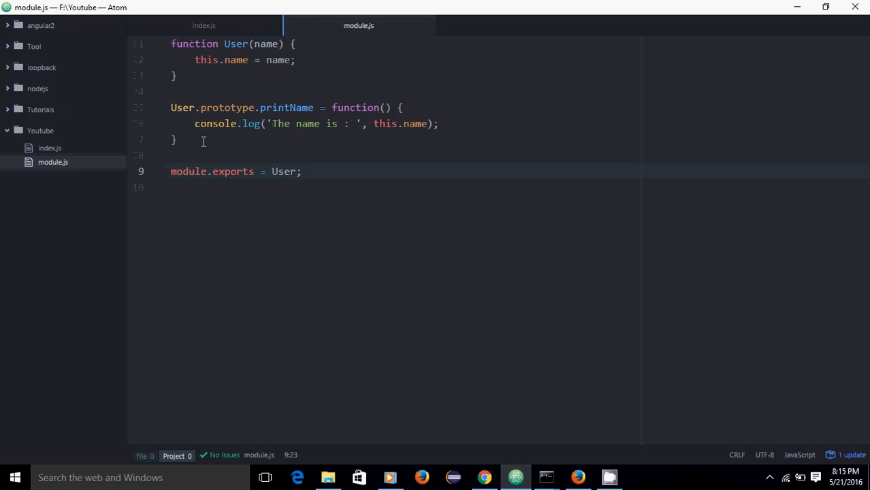
{"action": "left_click", "coordinate": [302, 171]}
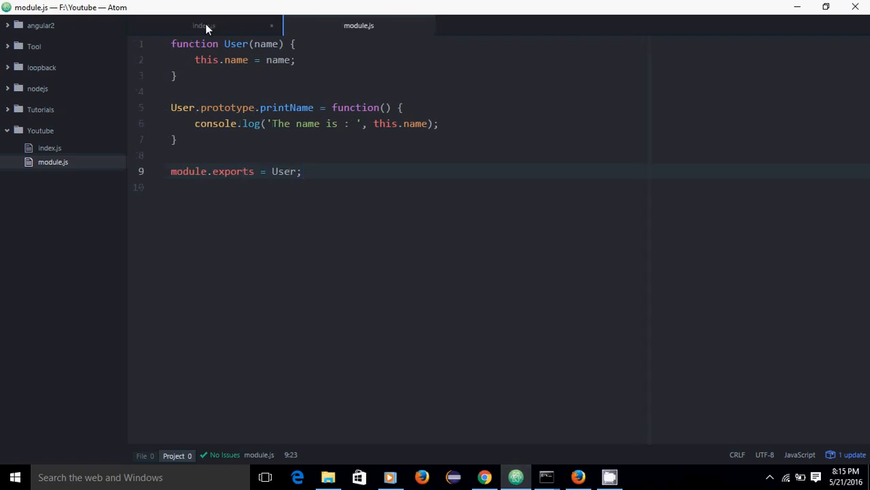
{"action": "left_click", "coordinate": [204, 24]}
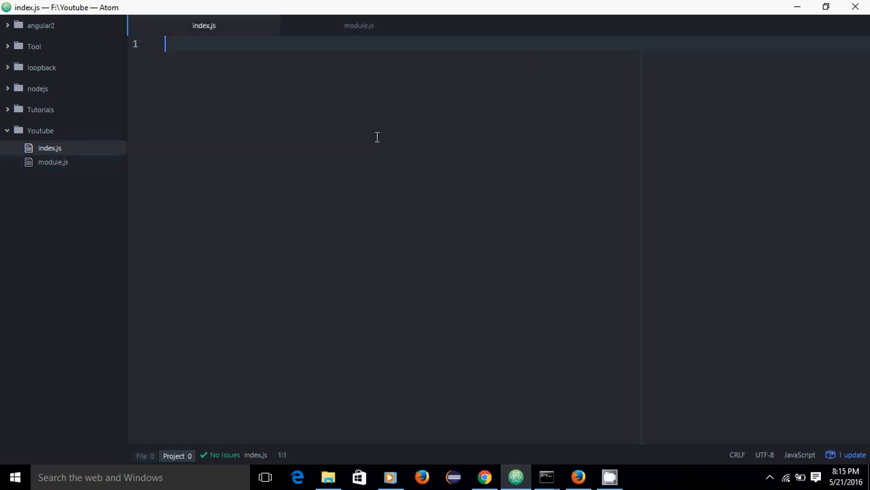
Write var module = require('./module.js'); as the first line of index.js.
{"action": "type", "text": "var module = require('./"}
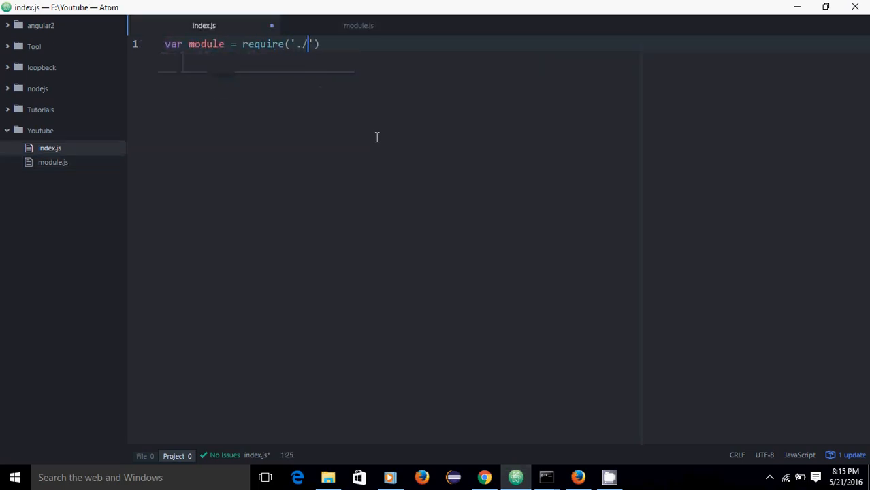
{"action": "type", "text": "modu"}
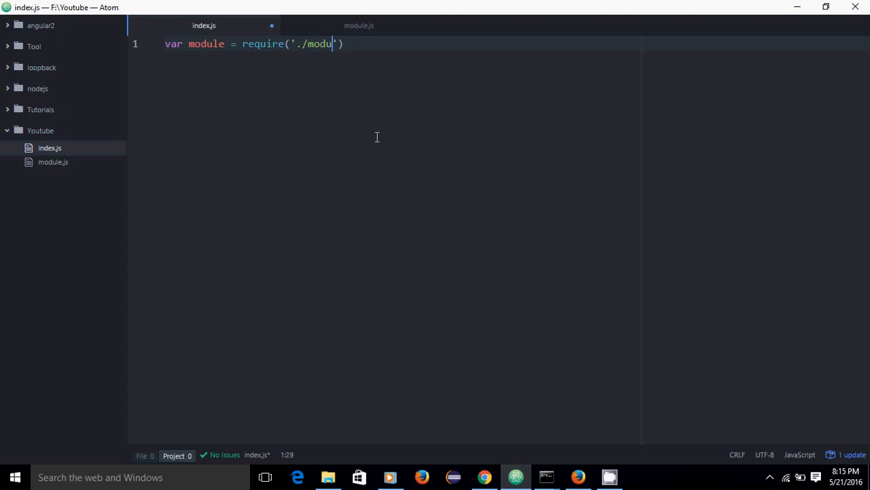
{"action": "type", "text": "le.js"}
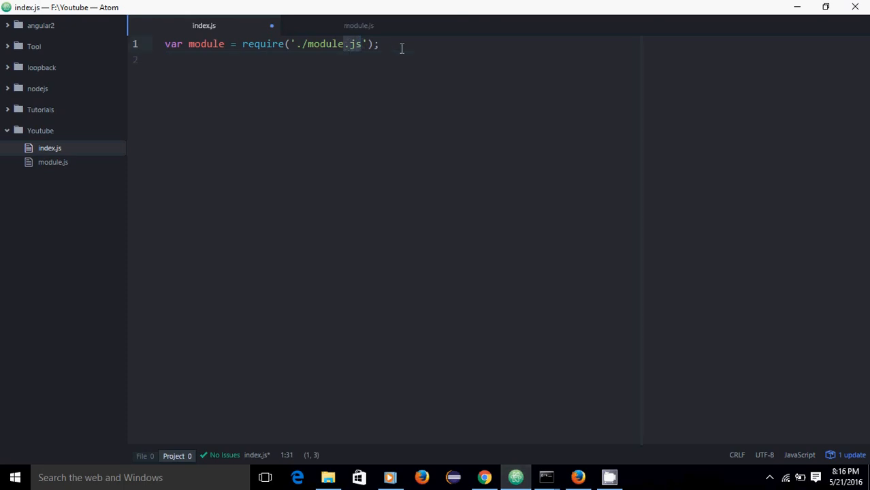
{"action": "key", "text": "enter"}
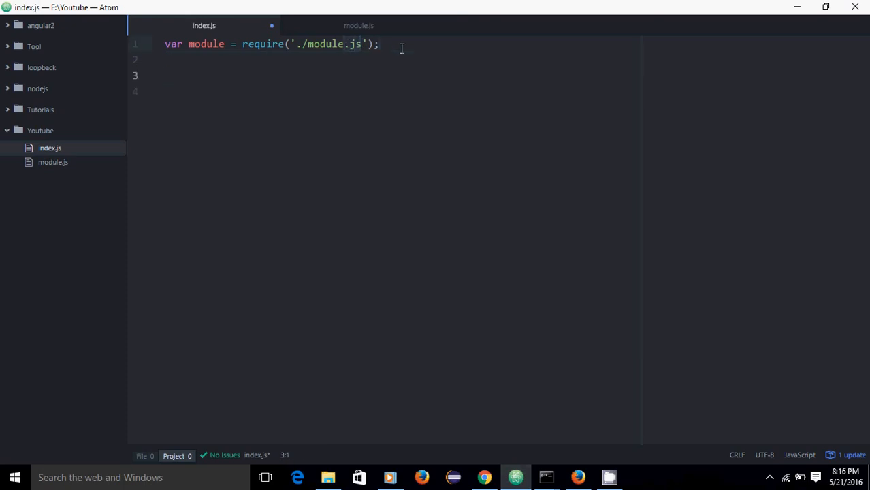
Rename the required variable from module to User and start a new line below.
{"action": "left_click", "coordinate": [165, 75]}
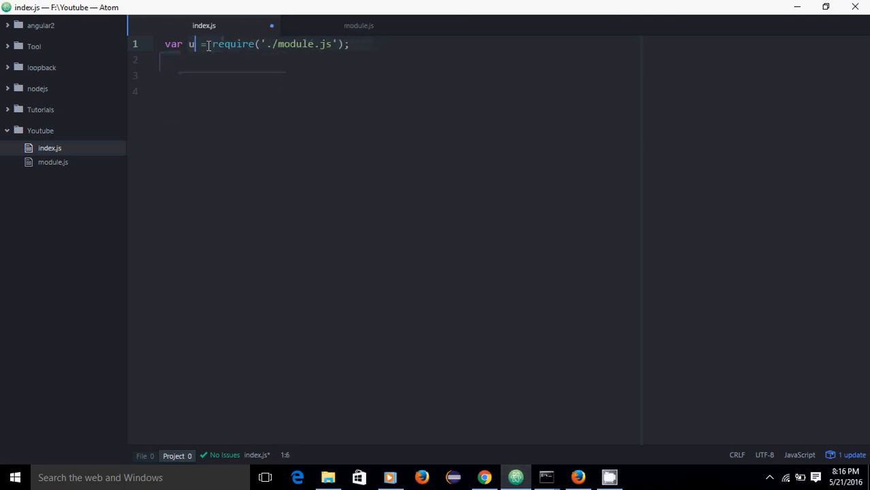
{"action": "type", "text": "ser"}
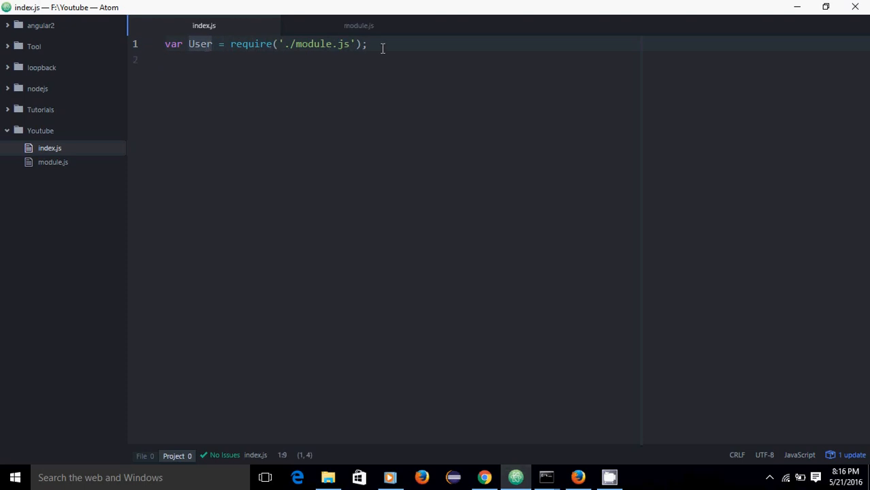
{"action": "key", "text": "enter"}
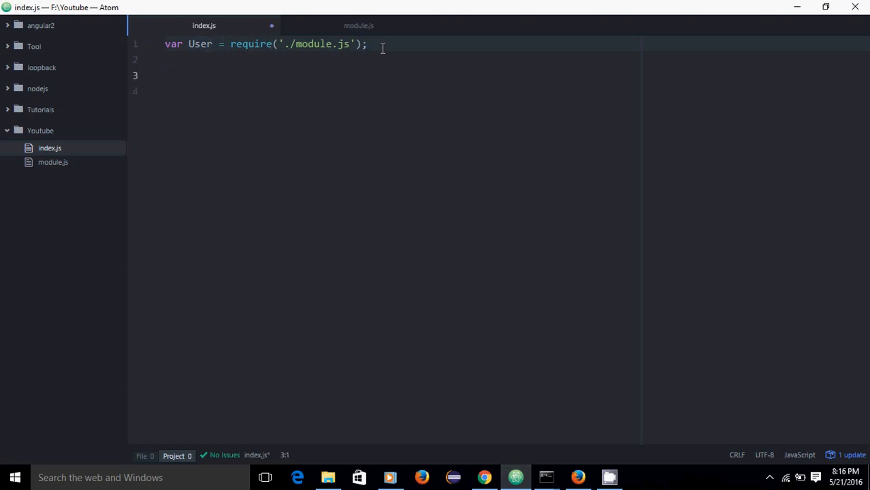
Create var user1 = new User('Subhash');.
{"action": "type", "text": "var"}
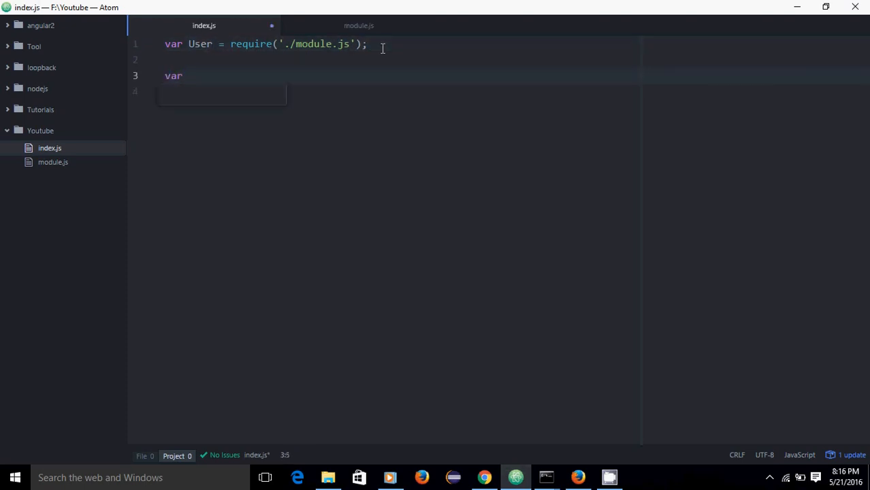
{"action": "type", "text": "user"}
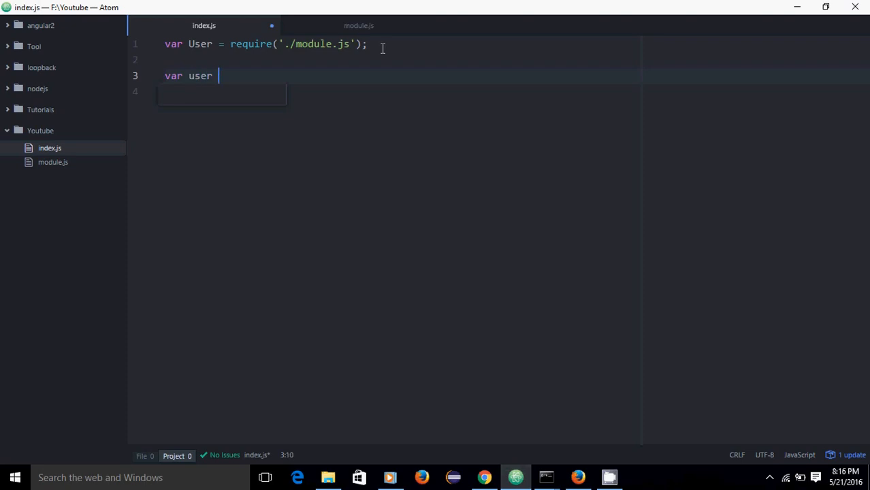
{"action": "type", "text": "1"}
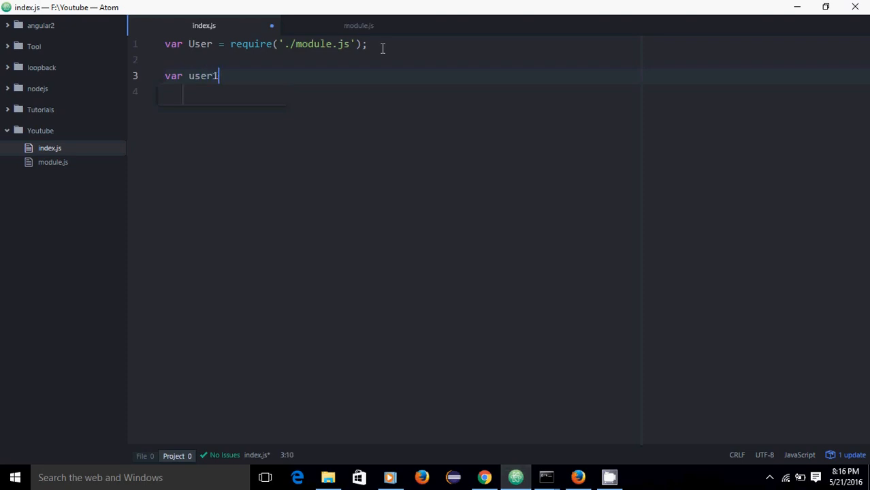
{"action": "type", "text": "= new Use"}
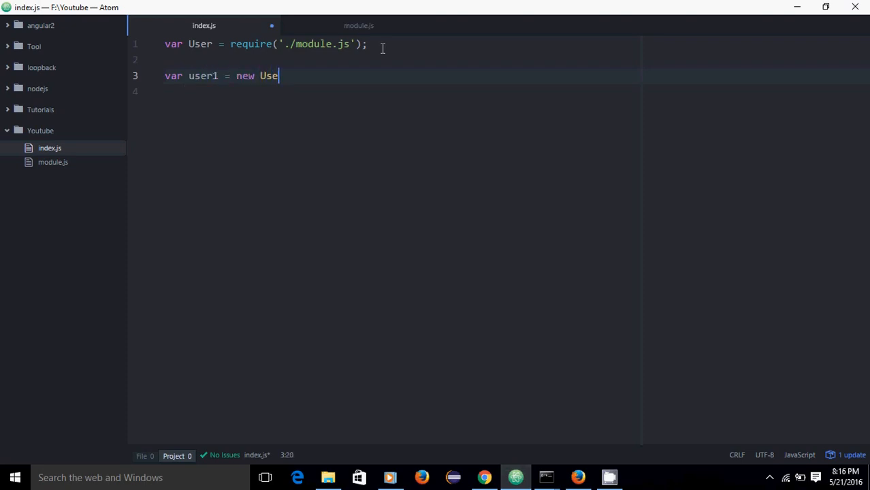
{"action": "type", "text": "r"}
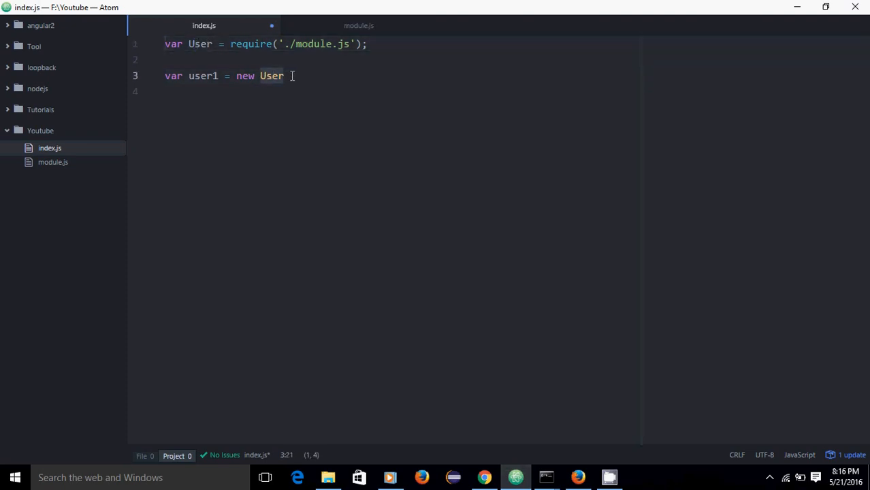
{"action": "type", "text": "()"}
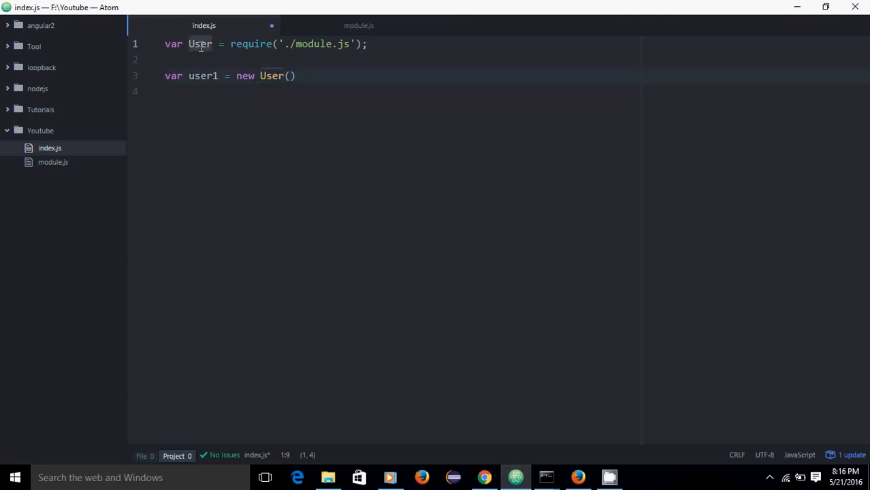
{"action": "mouse_move", "coordinate": [295, 77]}
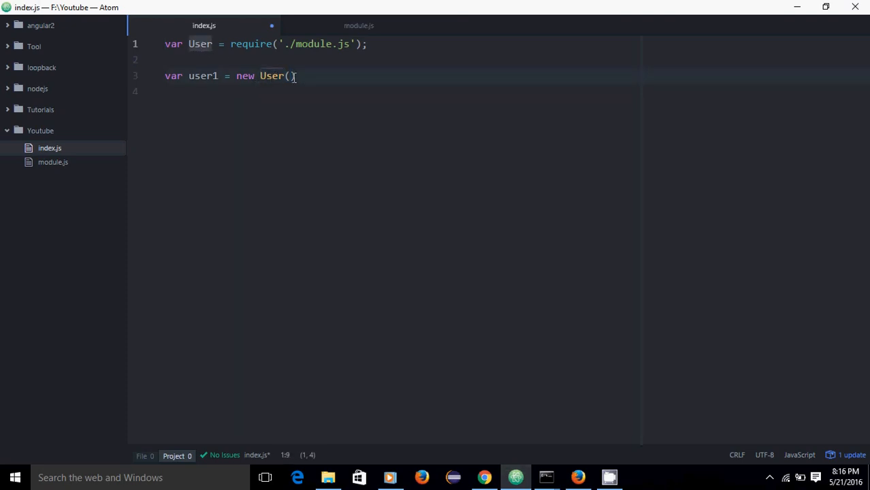
{"action": "type", "text": "'S'"}
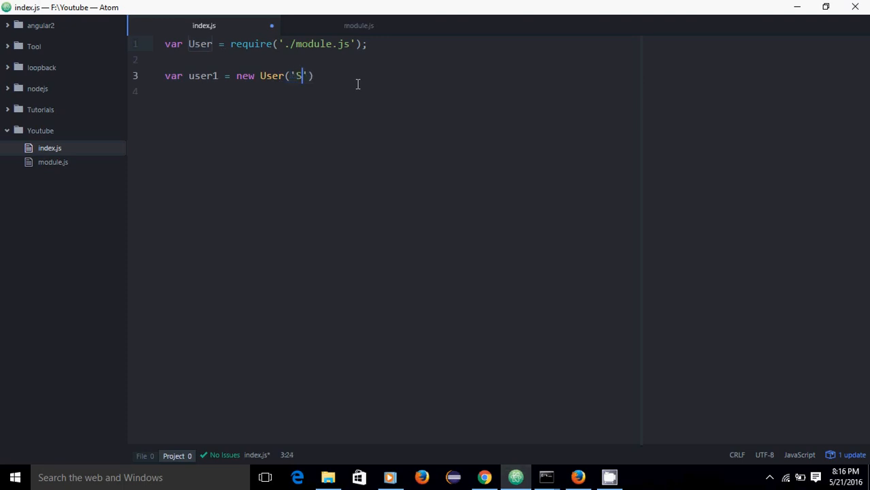
{"action": "type", "text": "ubhash');"}
{"action": "left_click", "coordinate": [401, 91]}
{"action": "type", "text": "console.log();"}
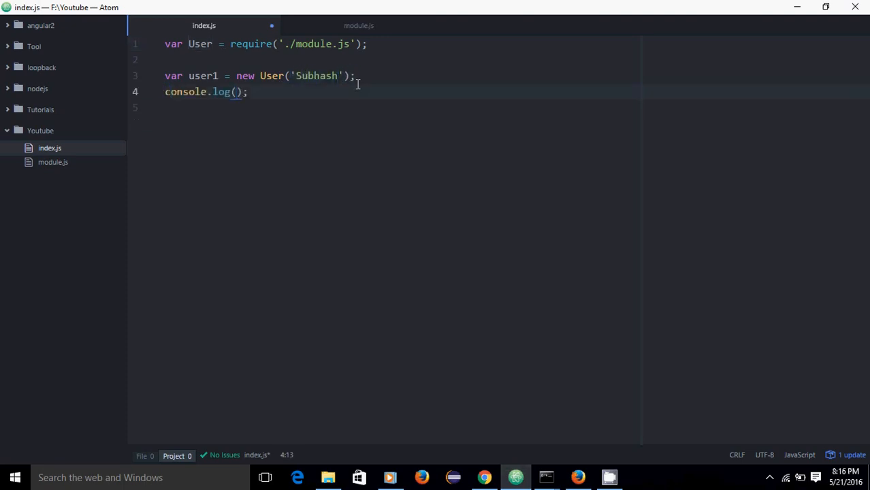
Discard a half-written log line and call user1.printName(); instead.
{"action": "type", "text": "'U'"}
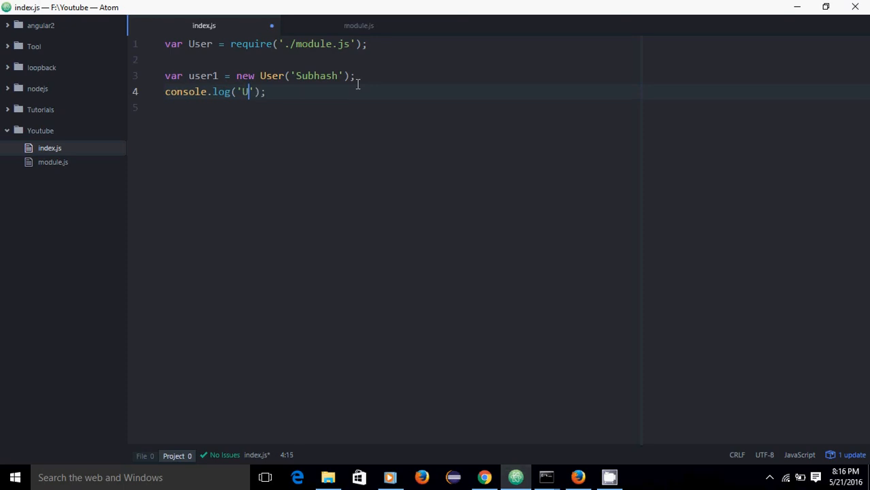
{"action": "type", "text": "ser 1 name is :"}
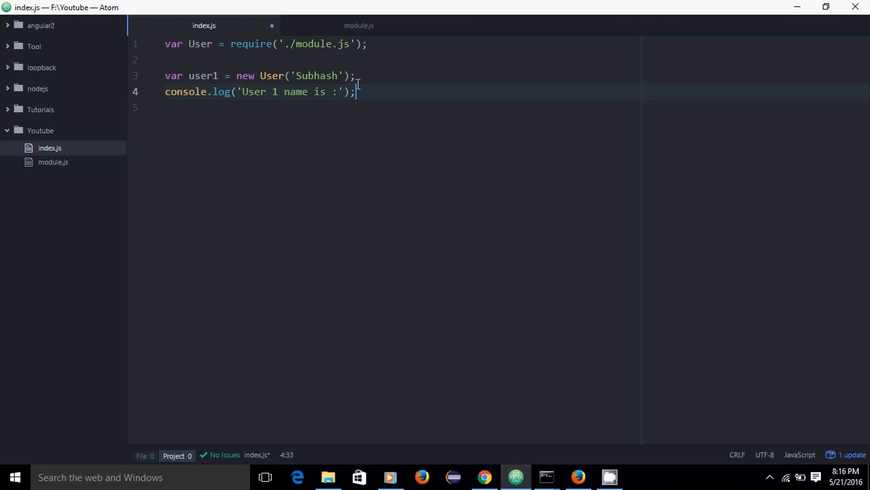
{"action": "key", "text": "ctrl+shift+k"}
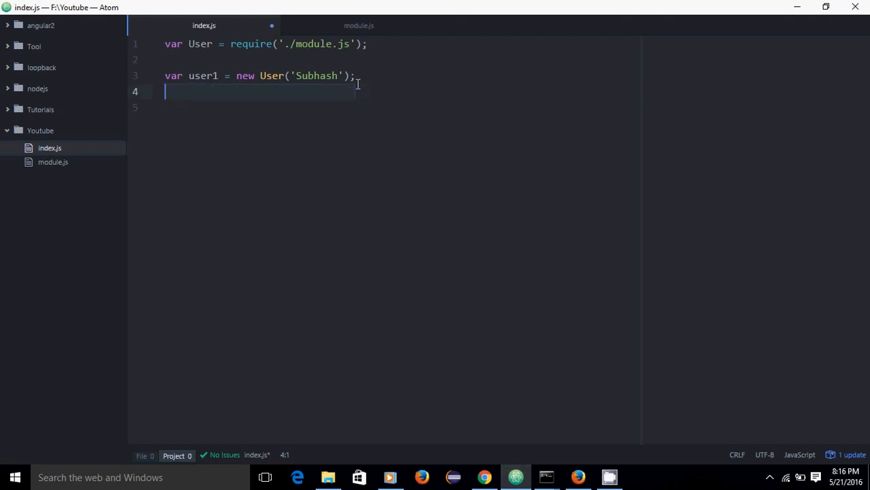
{"action": "type", "text": "user"}
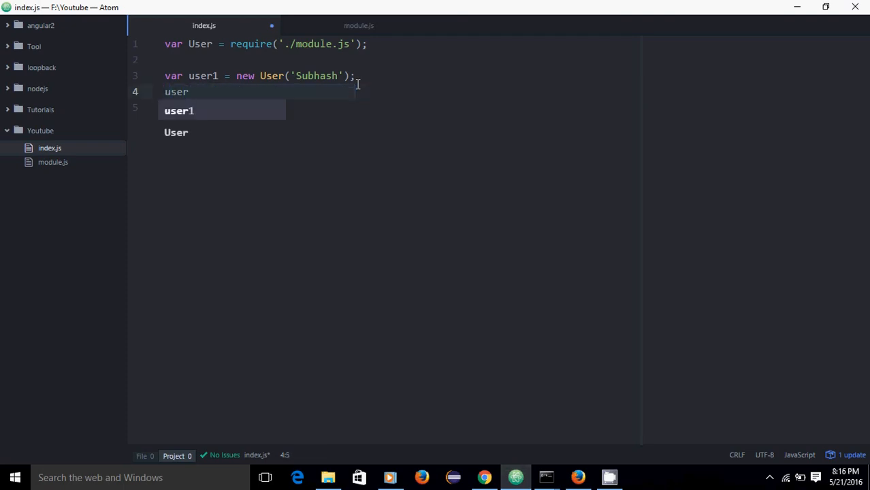
{"action": "type", "text": "1.printName();"}
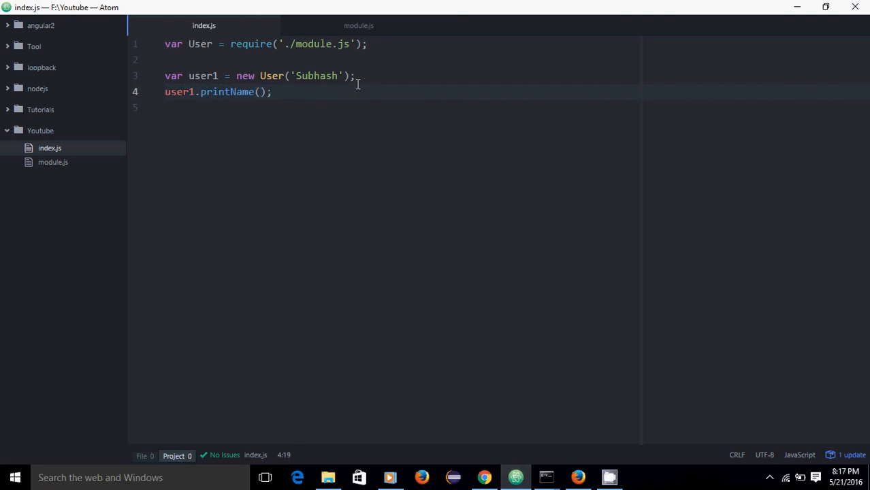
Create var user2 = new User('John');, call user2.printName(); and save index.js.
{"action": "type", "text": "var user"}
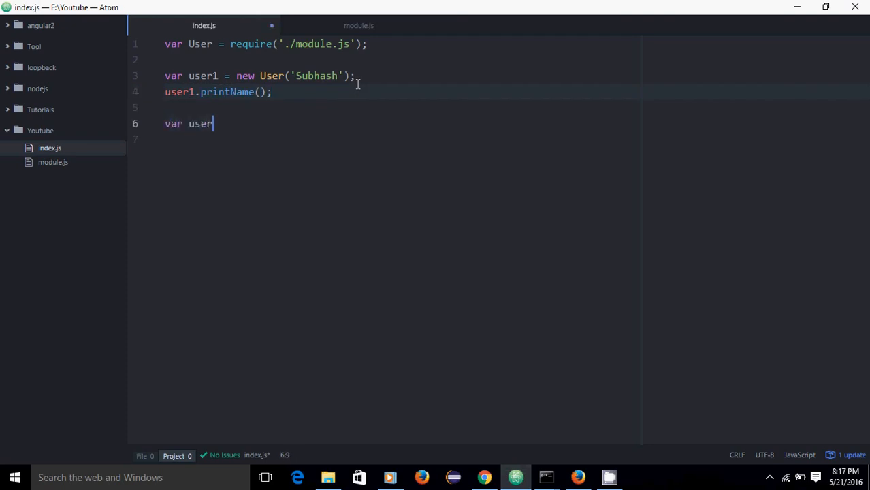
{"action": "type", "text": "2 = ne"}
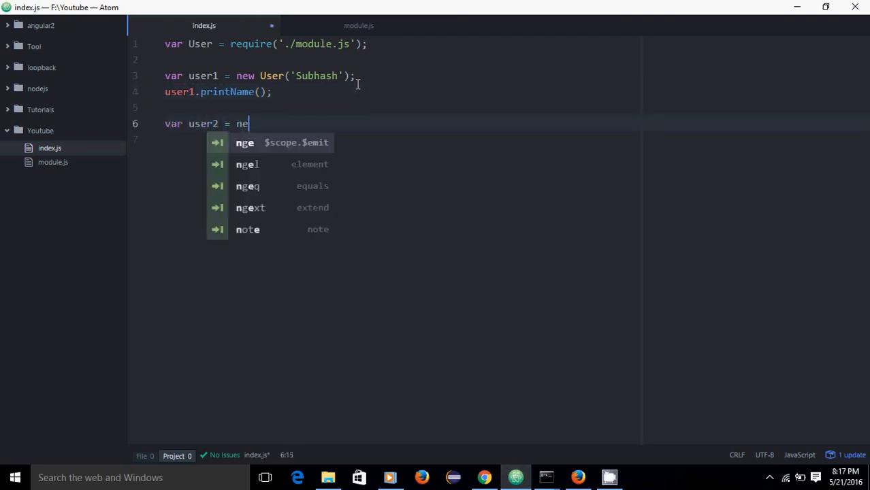
{"action": "type", "text": "w User('"}
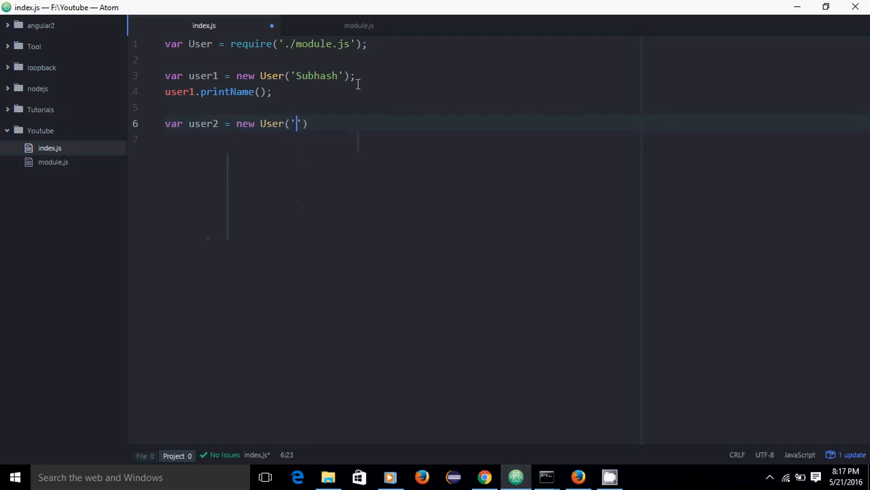
{"action": "type", "text": "John"}
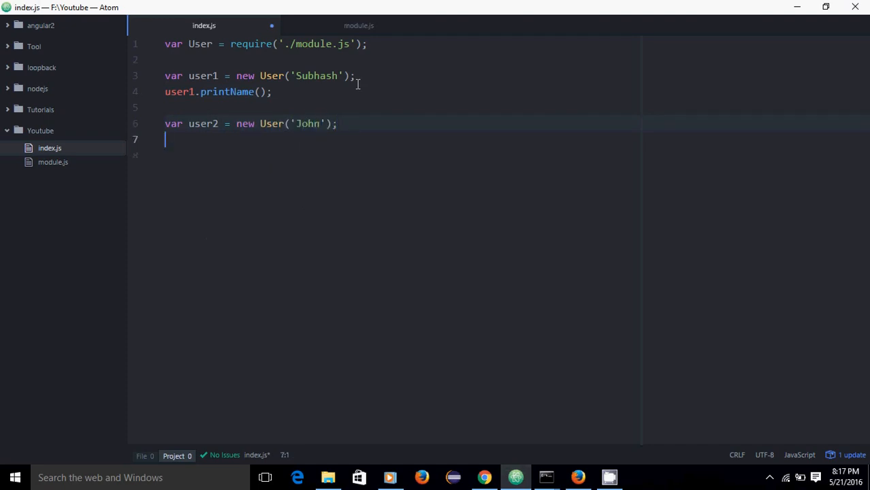
{"action": "type", "text": "user2"}
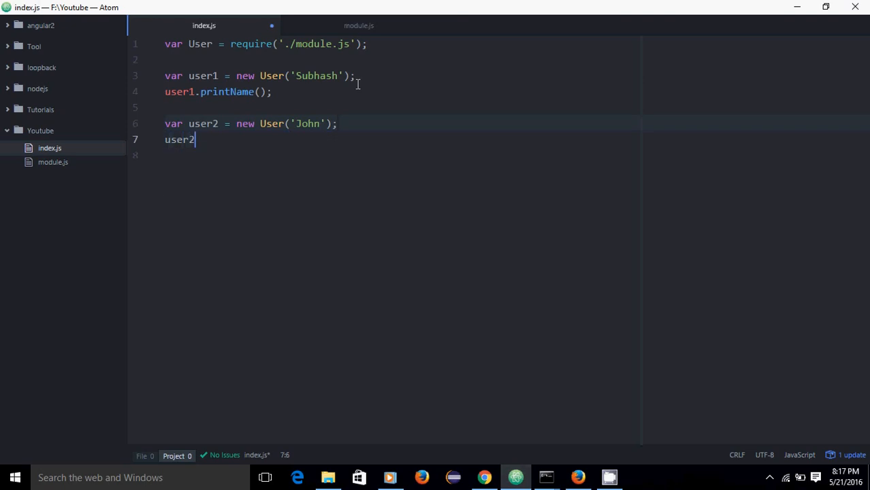
{"action": "type", "text": "."}
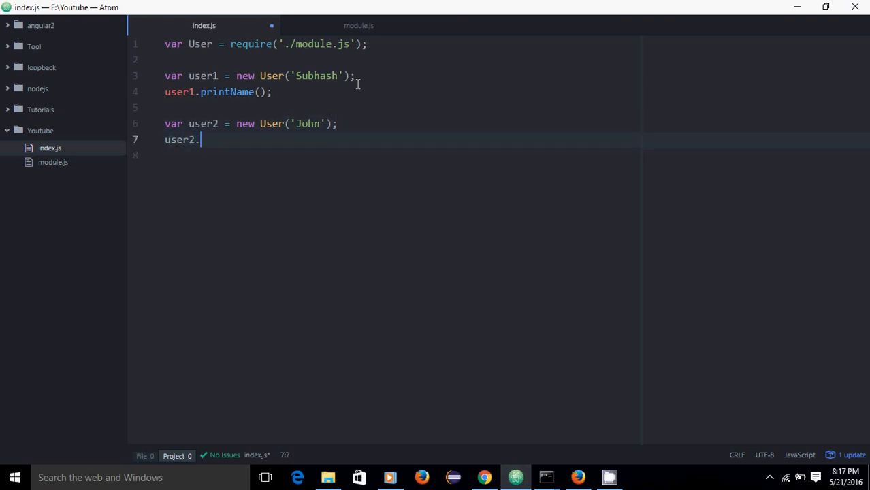
{"action": "type", "text": "printName();"}
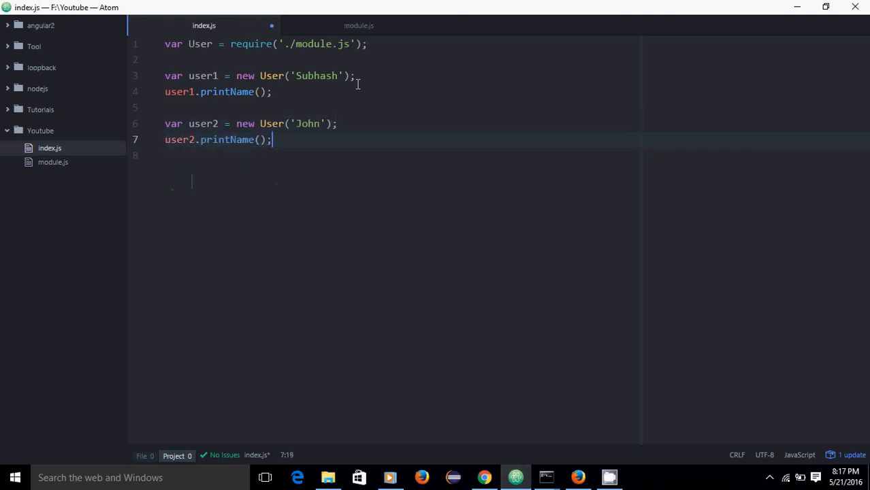
{"action": "key", "text": "ctrl+s"}
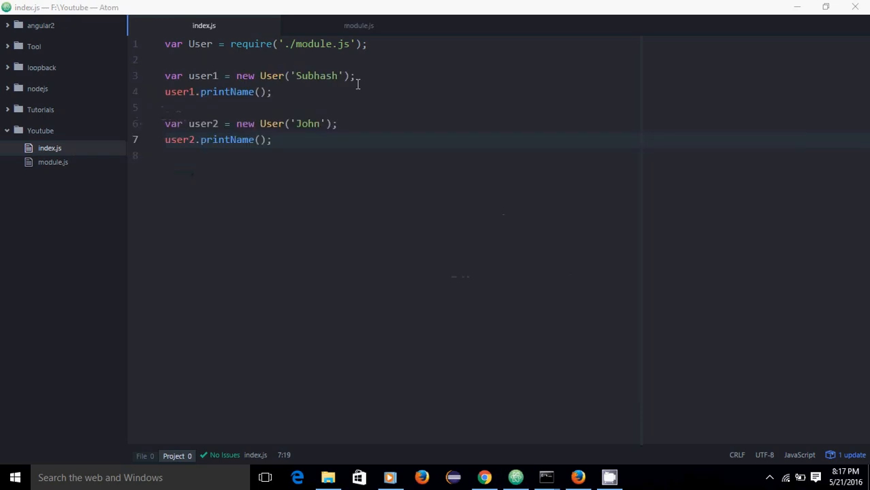
Back in module.js, declare User.prototype.finished as a function below printName.
{"action": "left_click", "coordinate": [548, 477]}
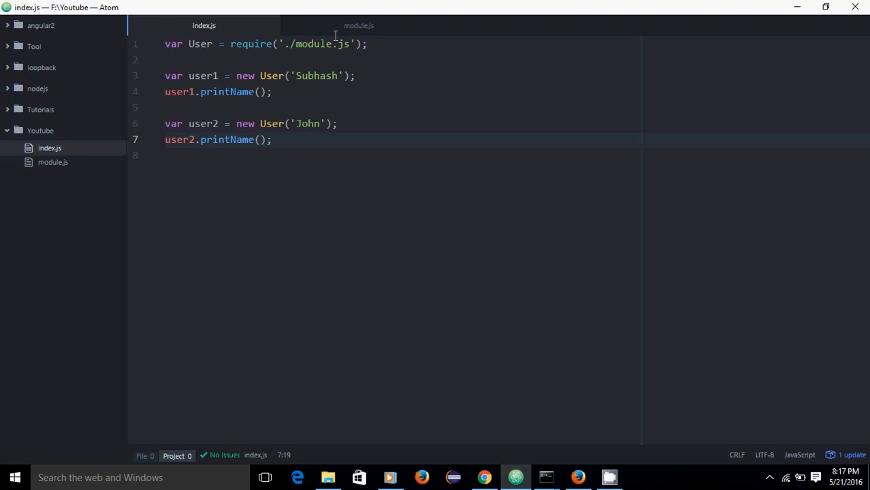
{"action": "left_click", "coordinate": [359, 24]}
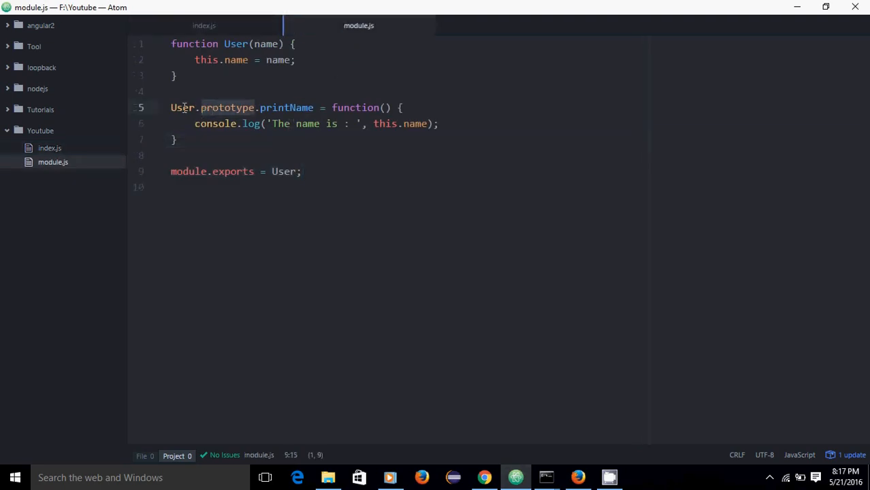
{"action": "mouse_move", "coordinate": [216, 131]}
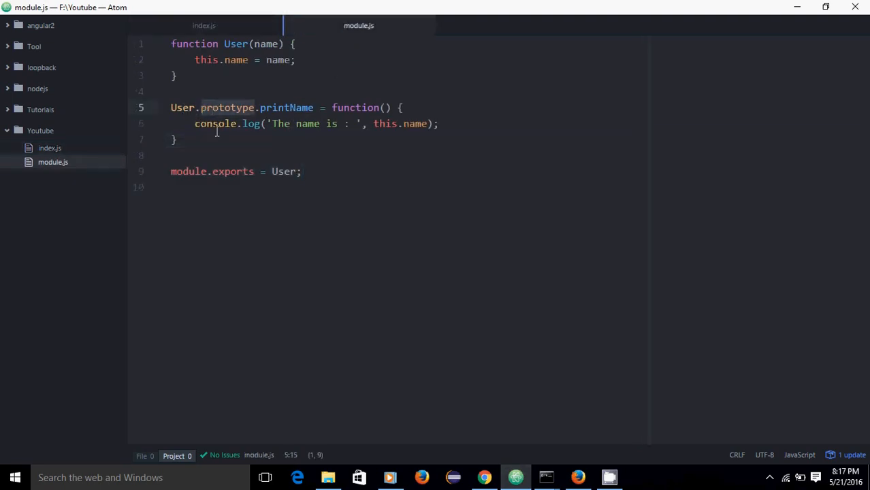
{"action": "left_click", "coordinate": [196, 155]}
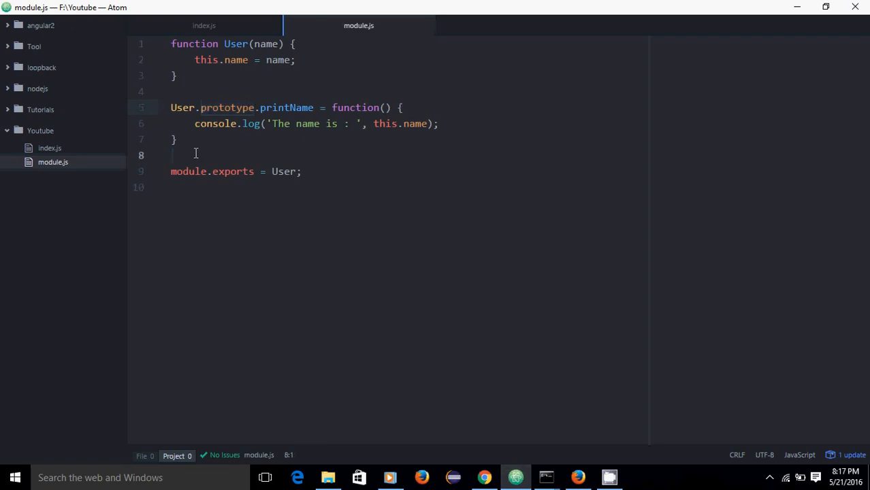
{"action": "type", "text": "u"}
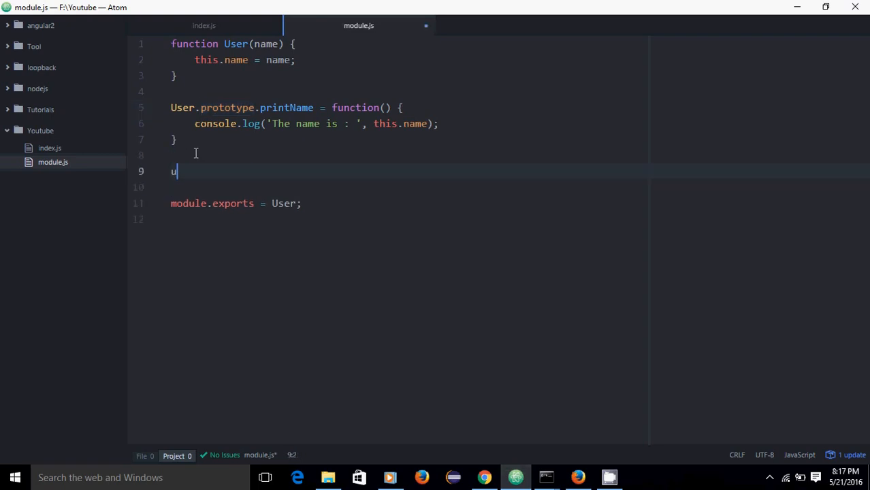
{"action": "type", "text": "ser.prop"}
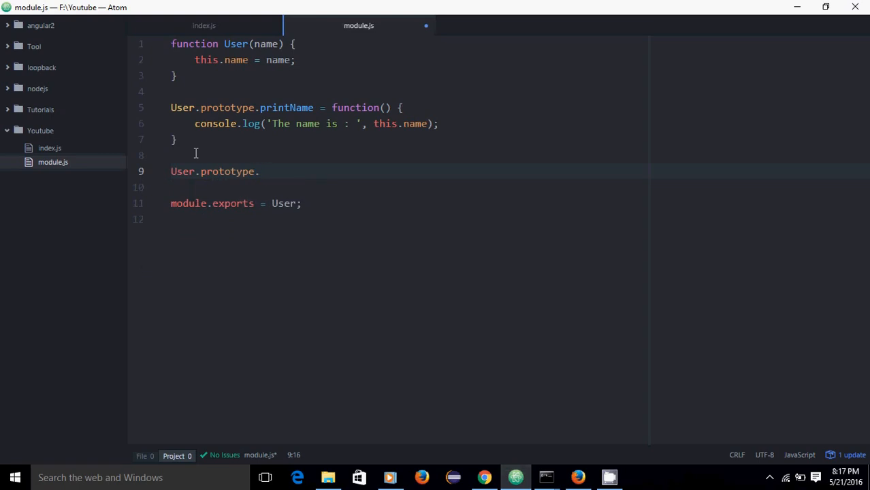
{"action": "type", "text": "finished"}
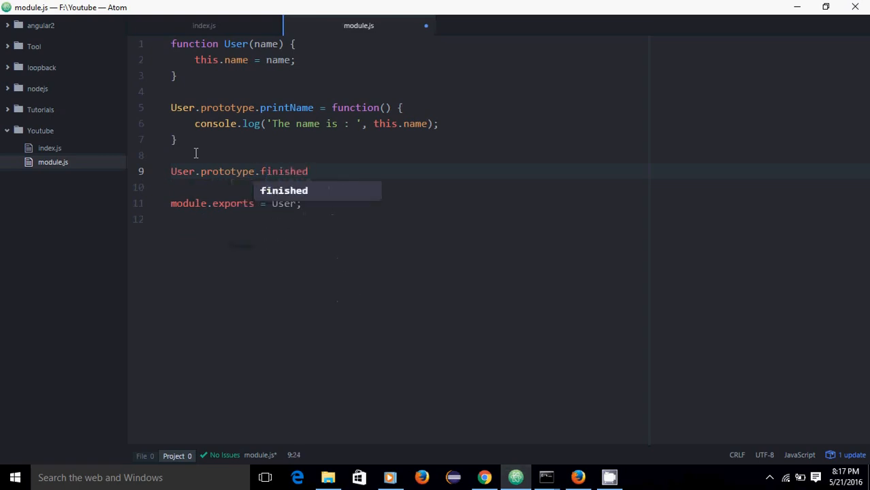
{"action": "type", "text": "= function() {"}
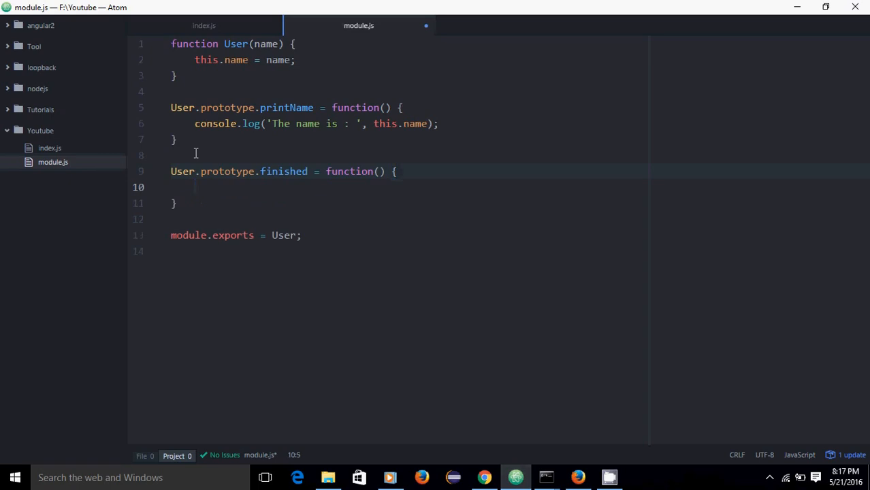
Make finished log 'Finished' to the console.
{"action": "type", "text": "console.log('');"}
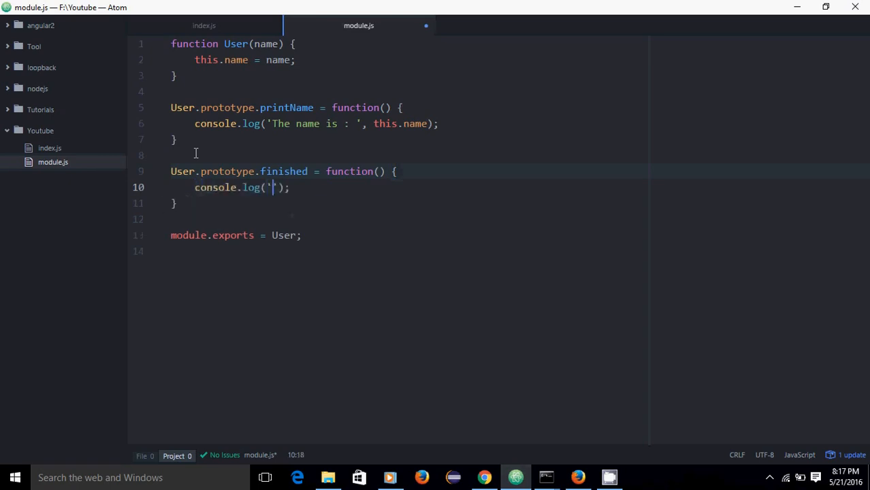
{"action": "type", "text": "Finished"}
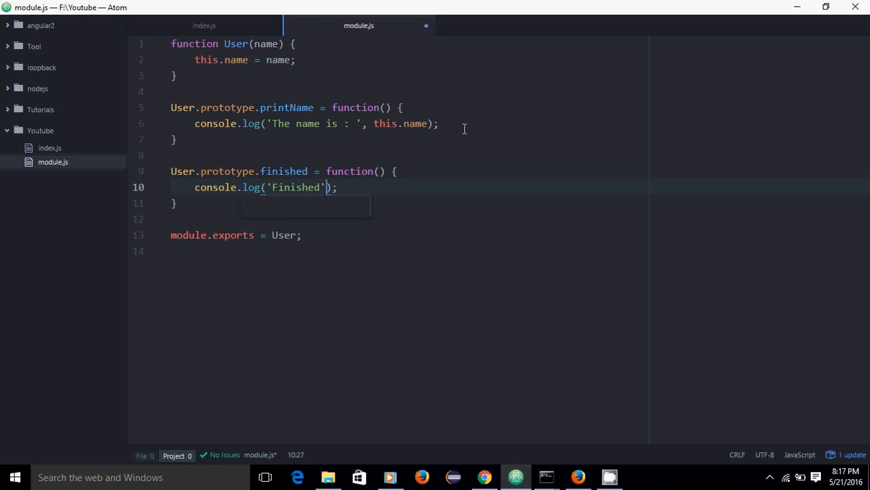
{"action": "mouse_move", "coordinate": [449, 124]}
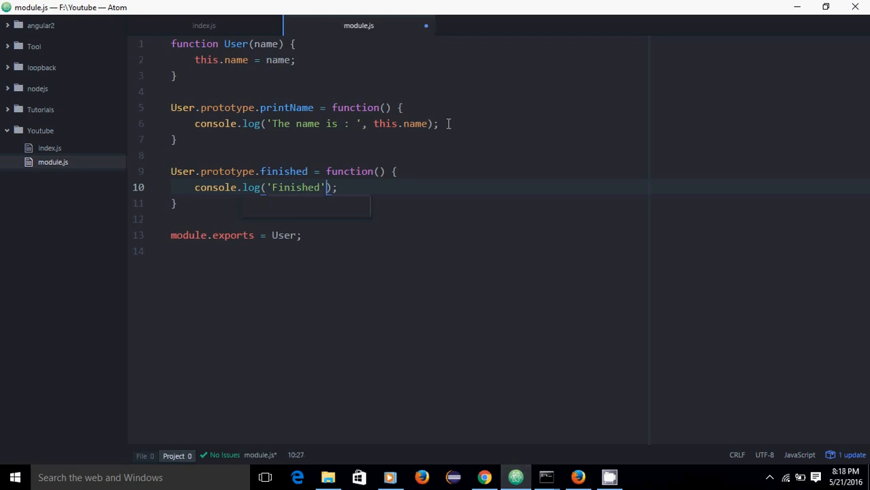
Call this.finished(); inside printName after the name log.
{"action": "left_click", "coordinate": [441, 123]}
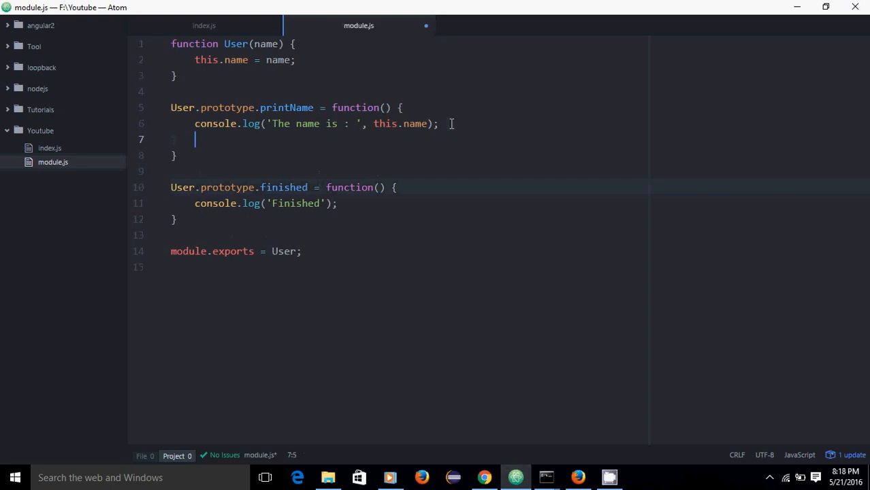
{"action": "type", "text": "this.finished"}
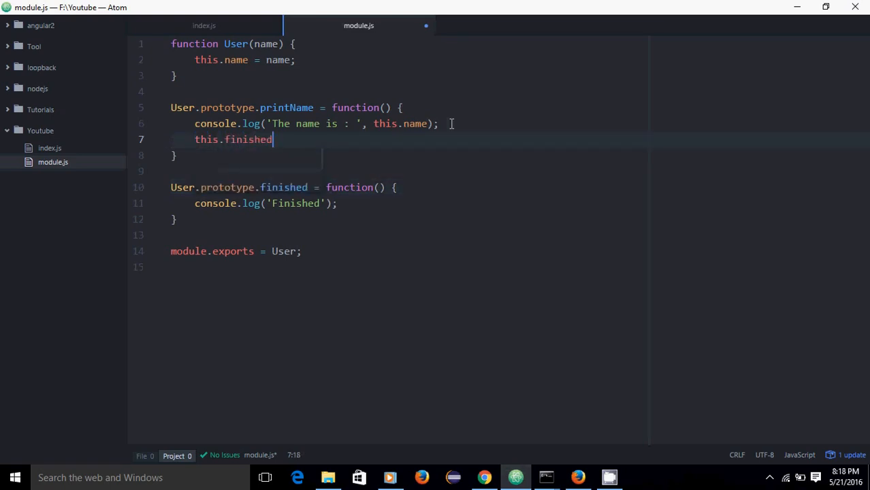
{"action": "type", "text": "();"}
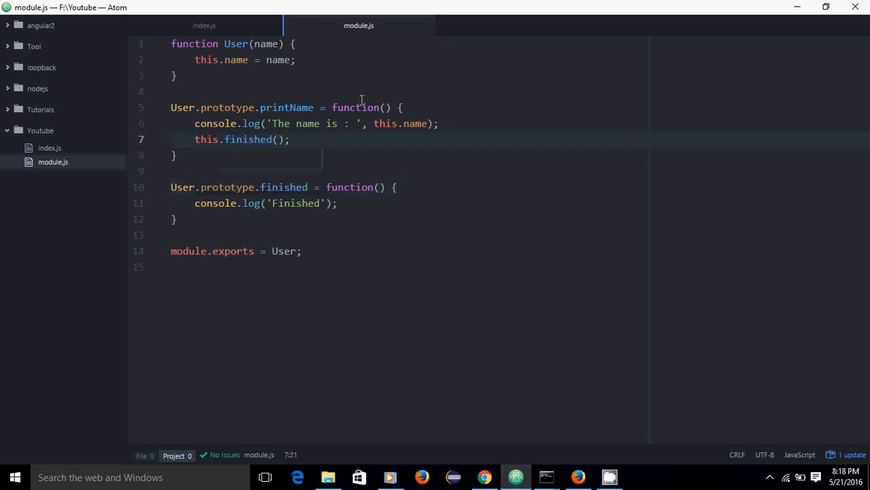
{"action": "mouse_move", "coordinate": [204, 25]}
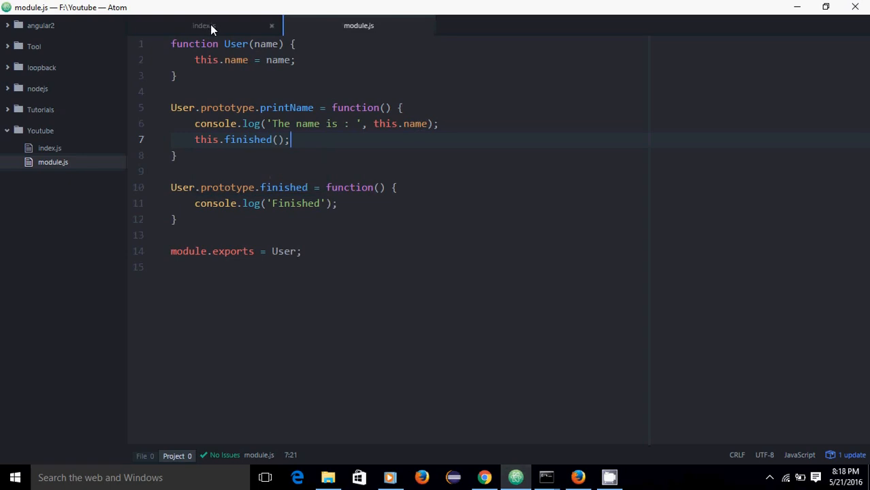
Run node index in the terminal so each name is followed by Finished, then return to Atom.
{"action": "left_click", "coordinate": [205, 25]}
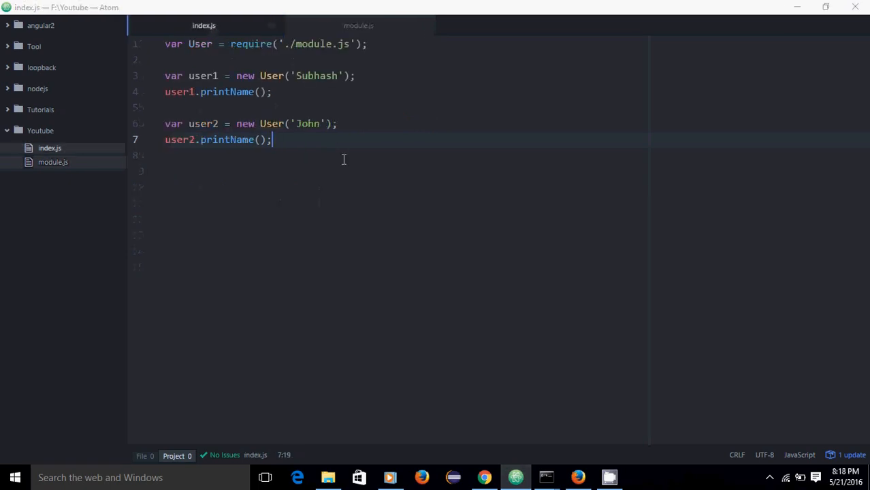
{"action": "left_click", "coordinate": [546, 477]}
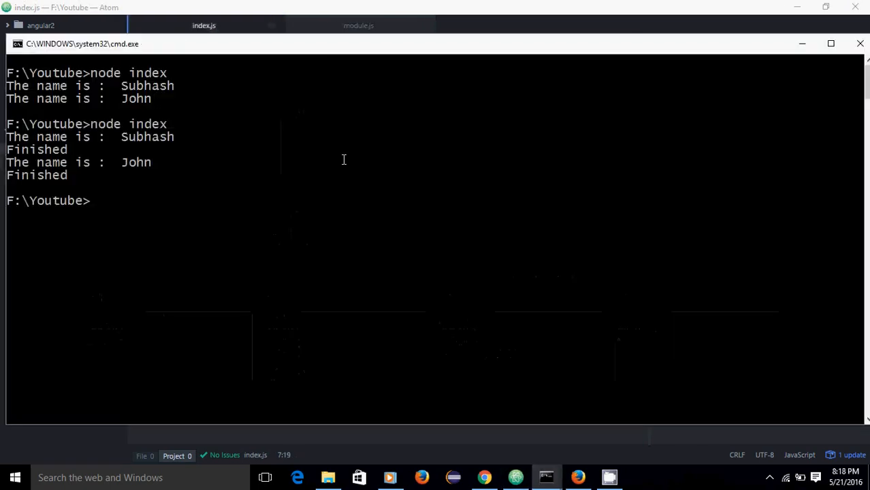
{"action": "left_click", "coordinate": [272, 204]}
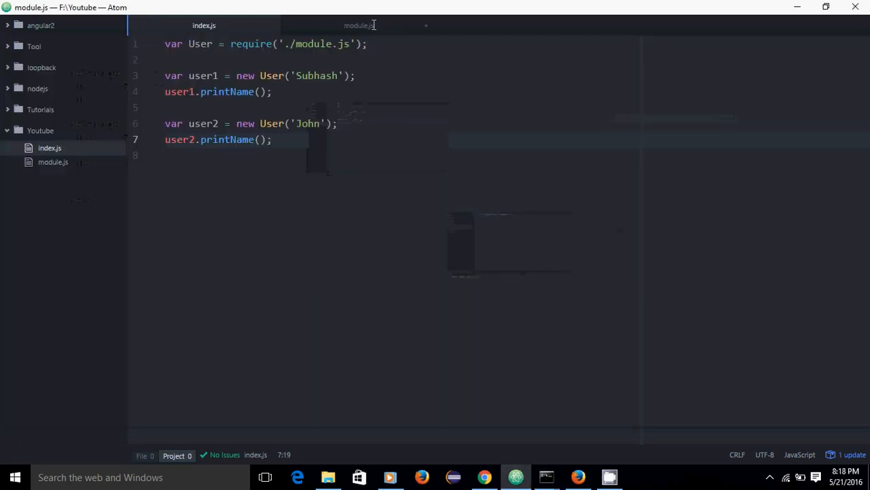
Change module.js's export to module.exports.userObj = User; and return to index.js.
{"action": "left_click", "coordinate": [360, 25]}
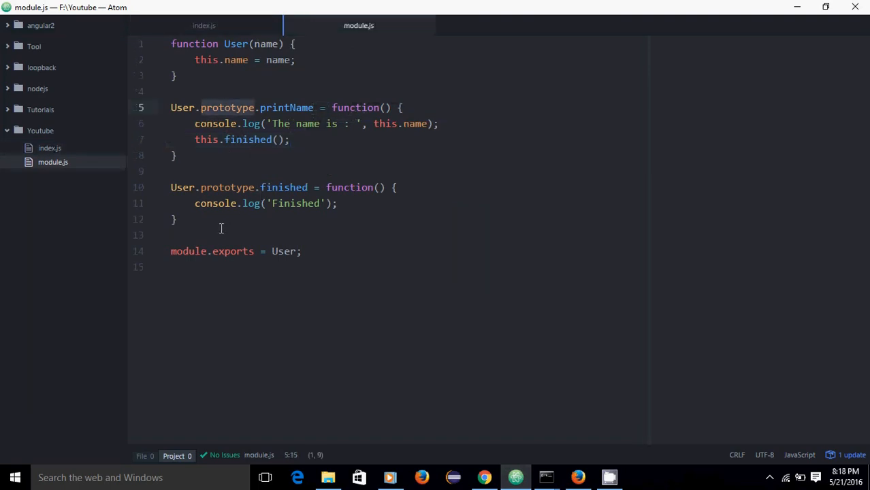
{"action": "mouse_move", "coordinate": [249, 250]}
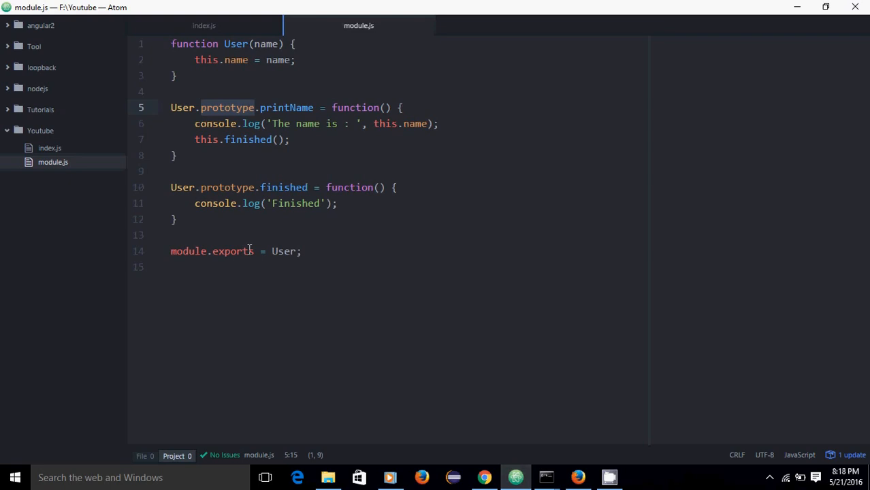
{"action": "mouse_move", "coordinate": [266, 229]}
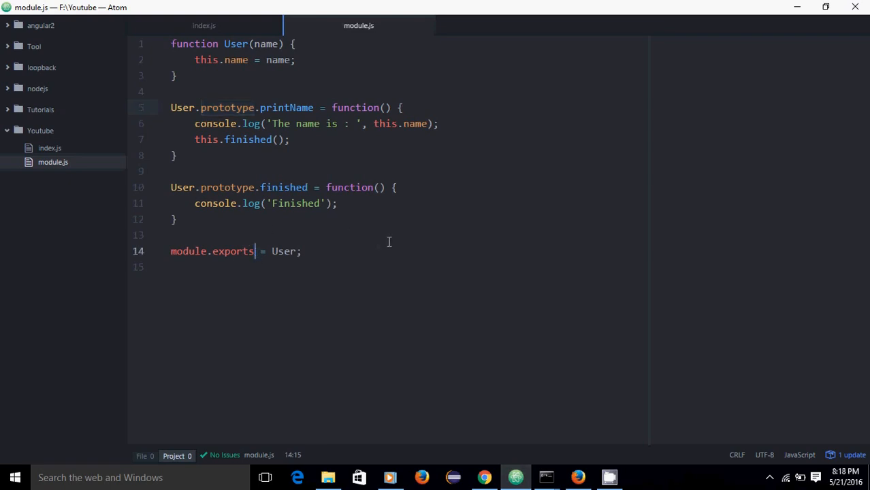
{"action": "type", "text": ".U"}
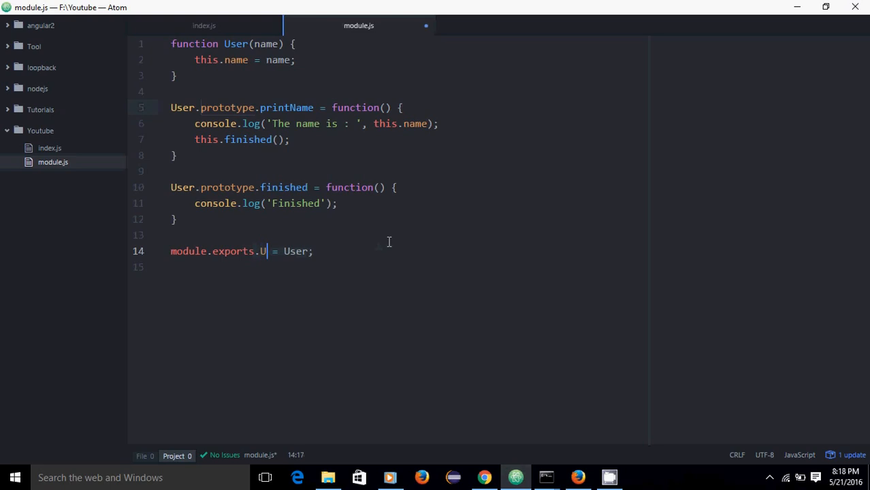
{"action": "key", "text": "Backspace"}
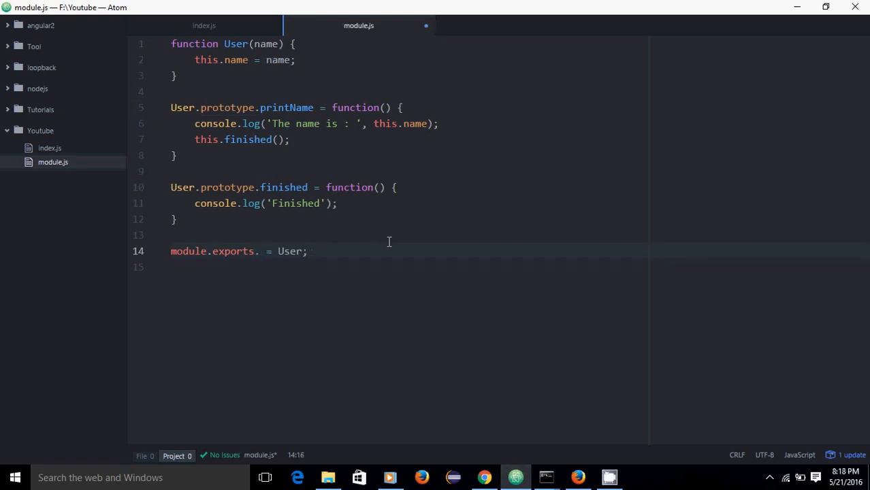
{"action": "type", "text": "Use"}
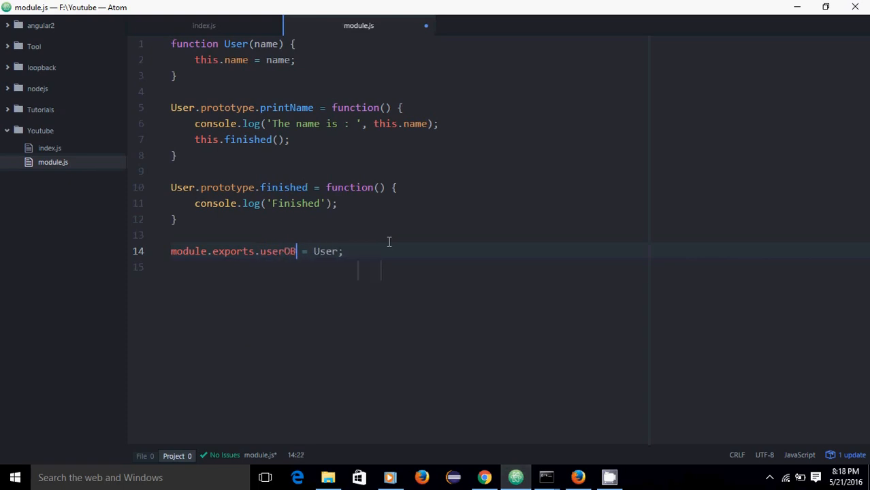
{"action": "type", "text": "j"}
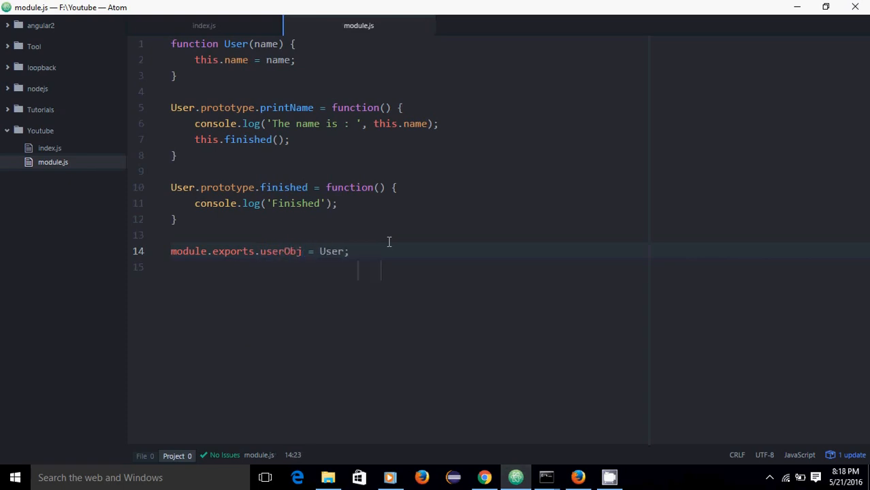
{"action": "left_click", "coordinate": [204, 24]}
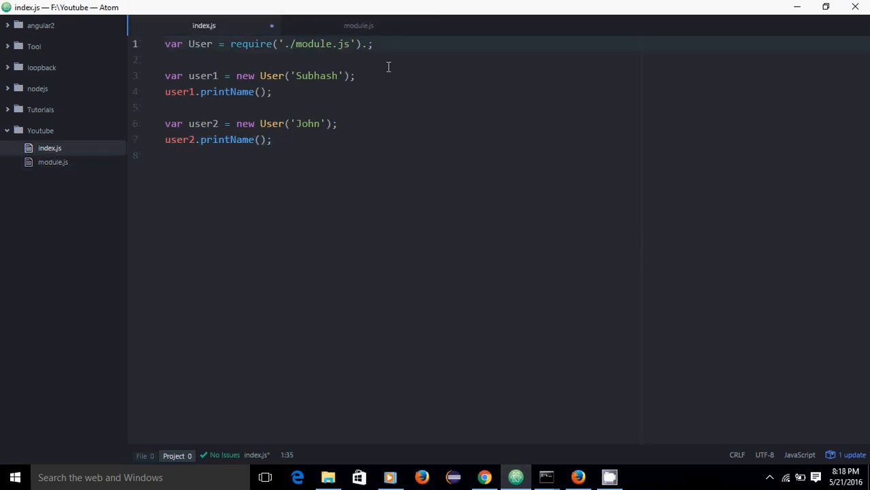
Append .userObj to require('./module.js') in index.js and save the file.
{"action": "type", "text": "userObj"}
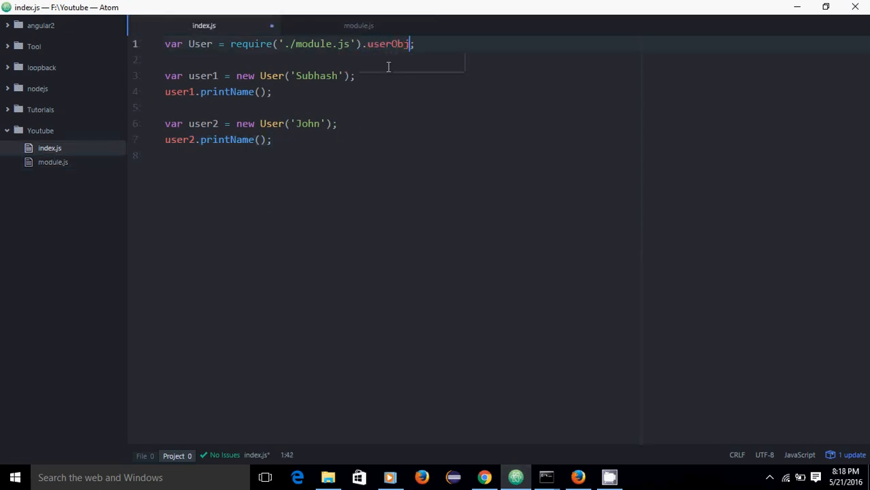
{"action": "key", "text": "ctrl+s"}
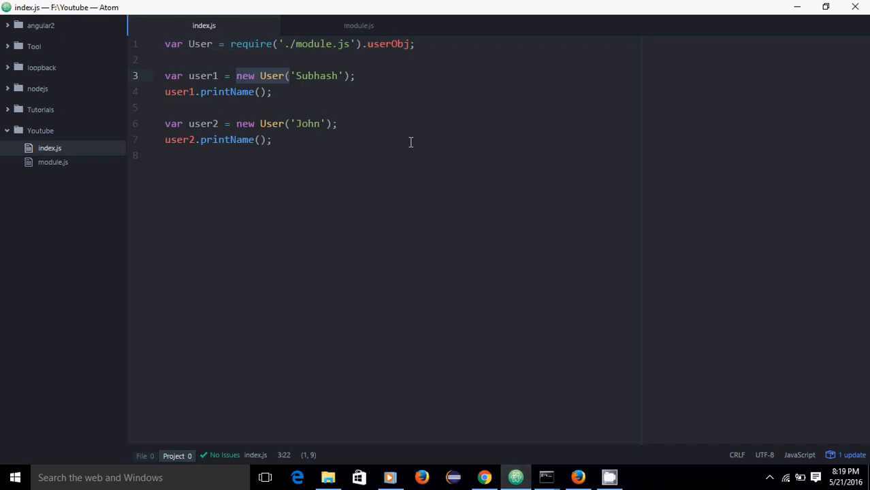
{"action": "left_click", "coordinate": [546, 476]}
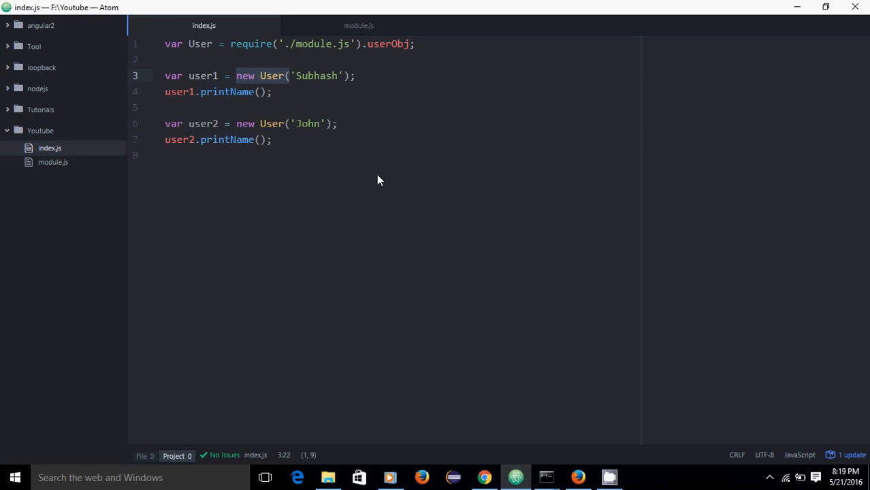
{"action": "mouse_move", "coordinate": [439, 205]}
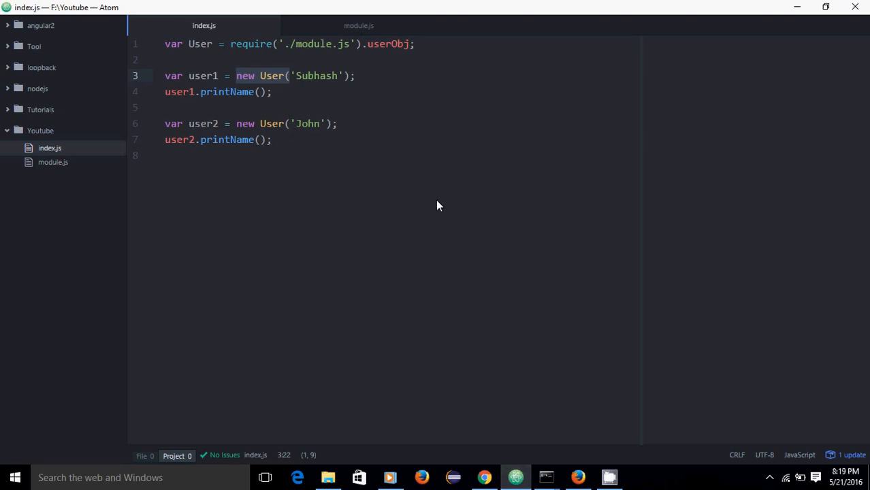